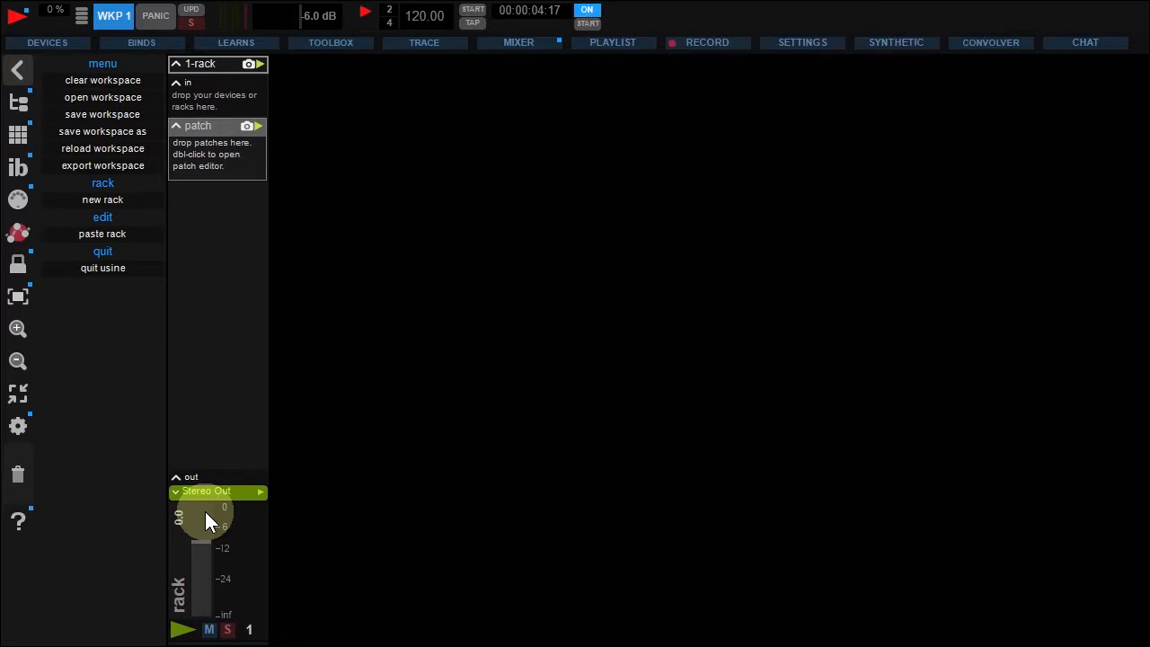
Review the setup options, then route the rack to Surround 8 Out and open that device's patch
{"action": "left_click", "coordinate": [18, 425]}
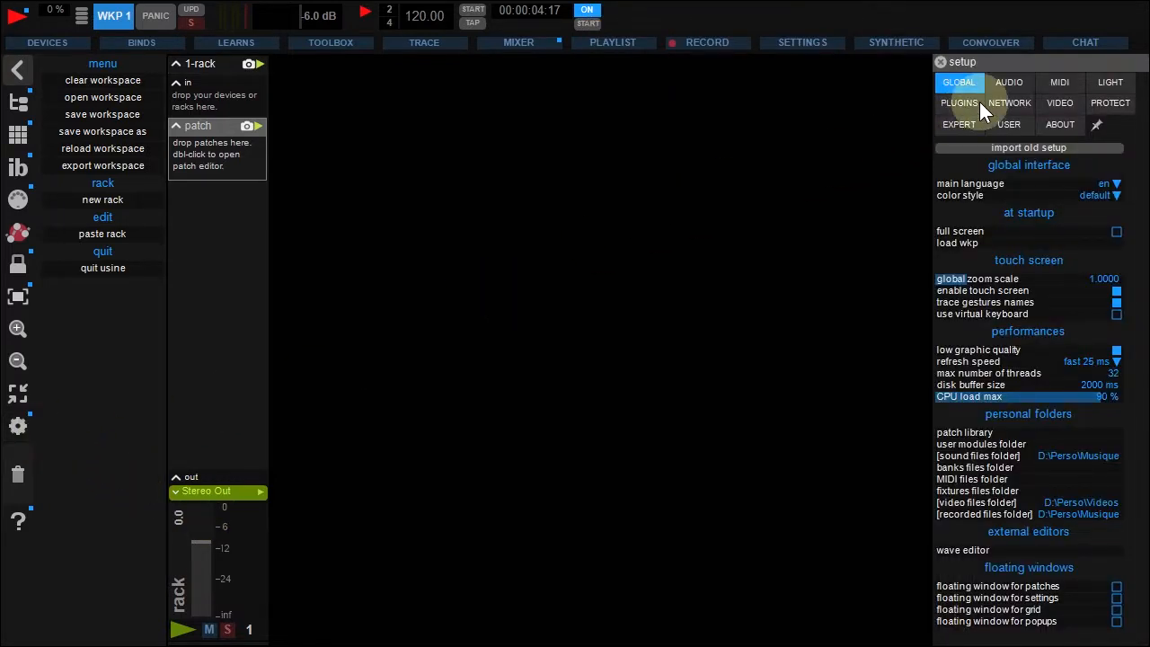
{"action": "left_click", "coordinate": [1008, 82]}
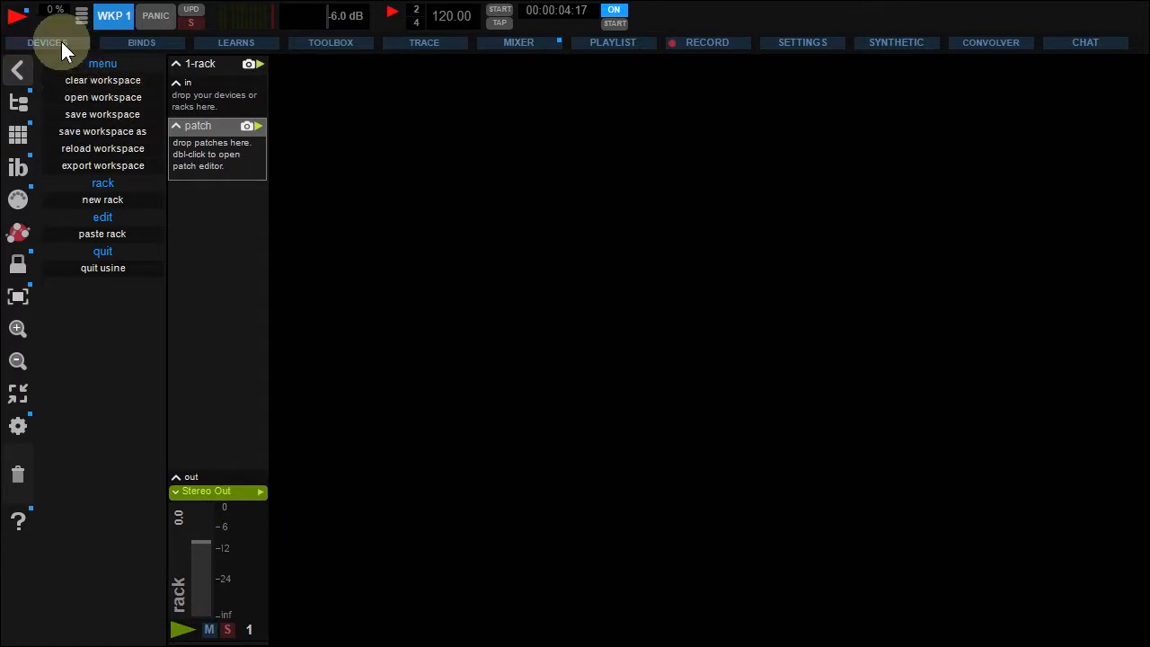
{"action": "left_click", "coordinate": [46, 42]}
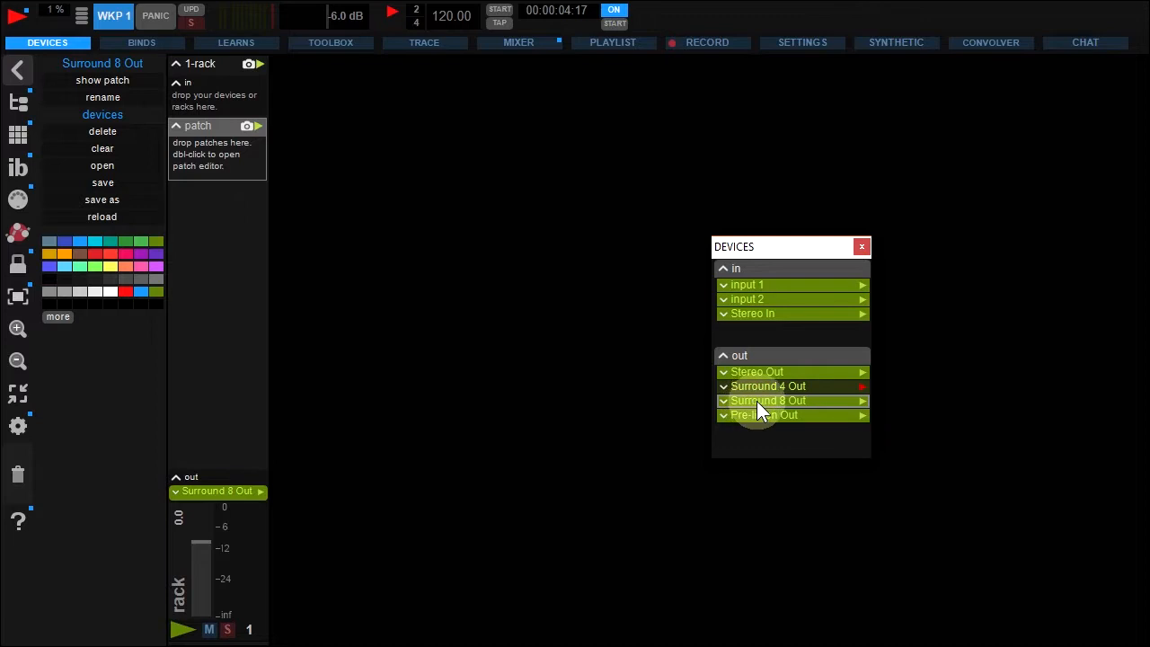
{"action": "double_click", "coordinate": [767, 399]}
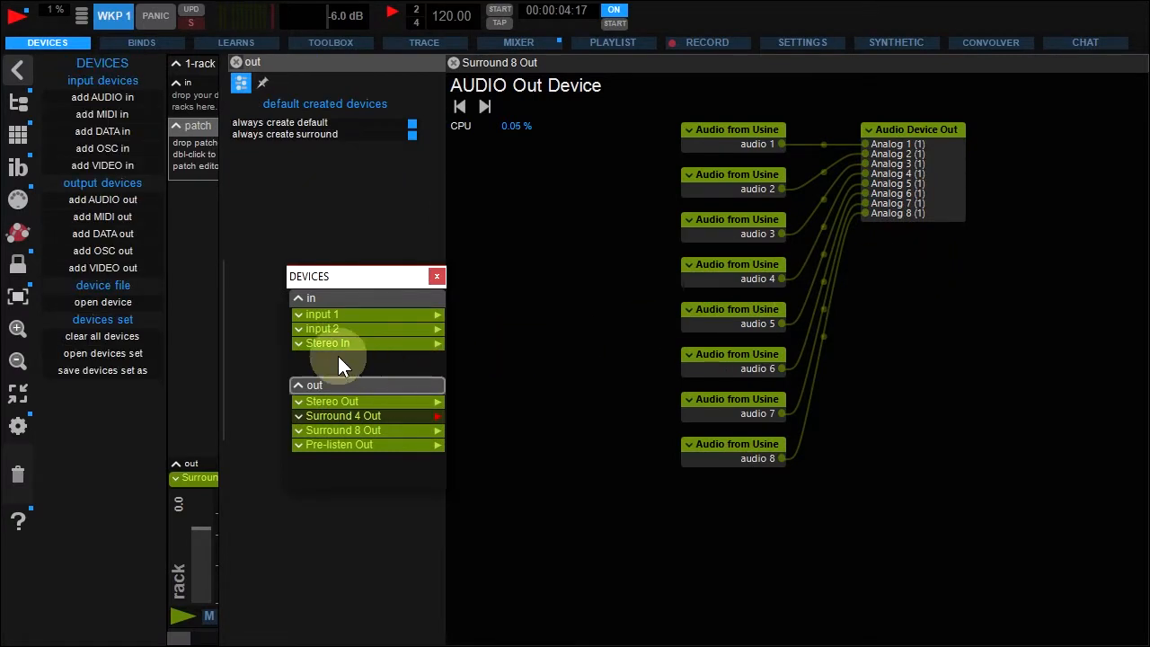
Add a trial audio out device named mine, then discard it and confirm the deletion
{"action": "left_click", "coordinate": [102, 200]}
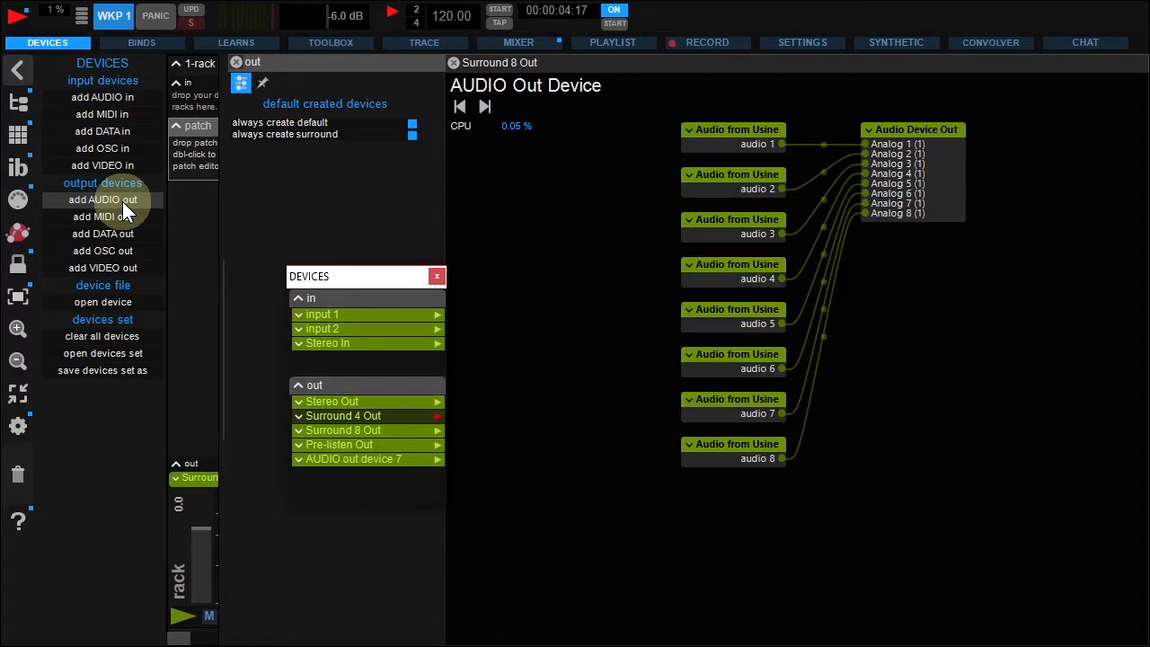
{"action": "mouse_move", "coordinate": [353, 465]}
{"action": "type", "text": "mine"}
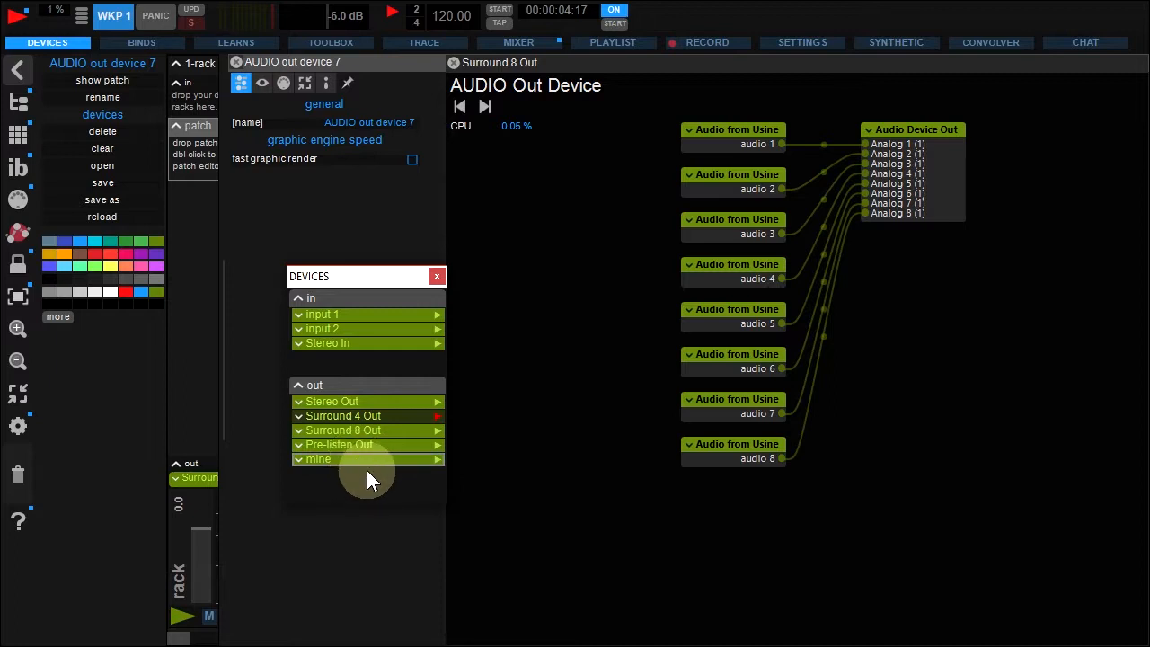
{"action": "left_click", "coordinate": [318, 459]}
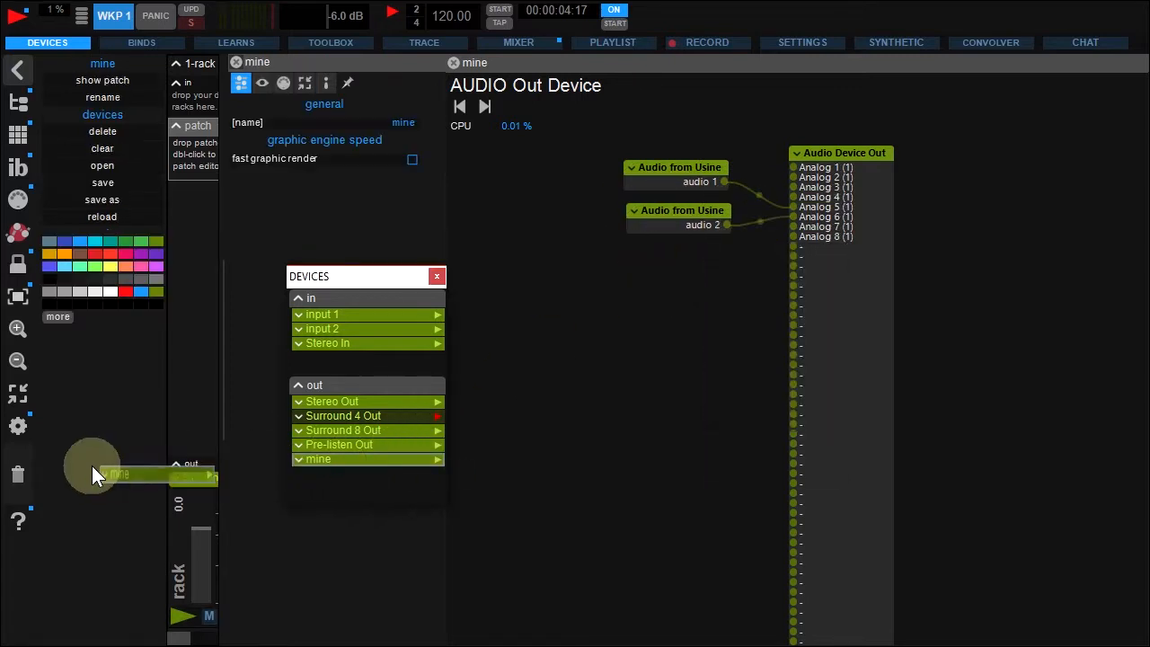
{"action": "left_click", "coordinate": [103, 131]}
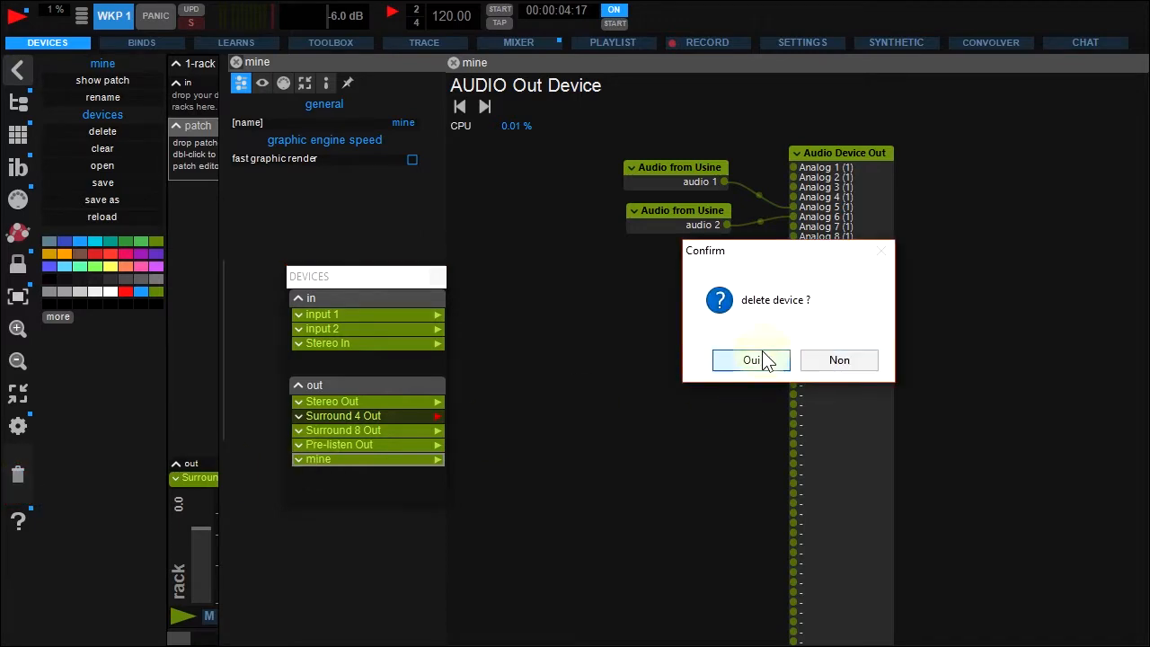
{"action": "left_click", "coordinate": [751, 360]}
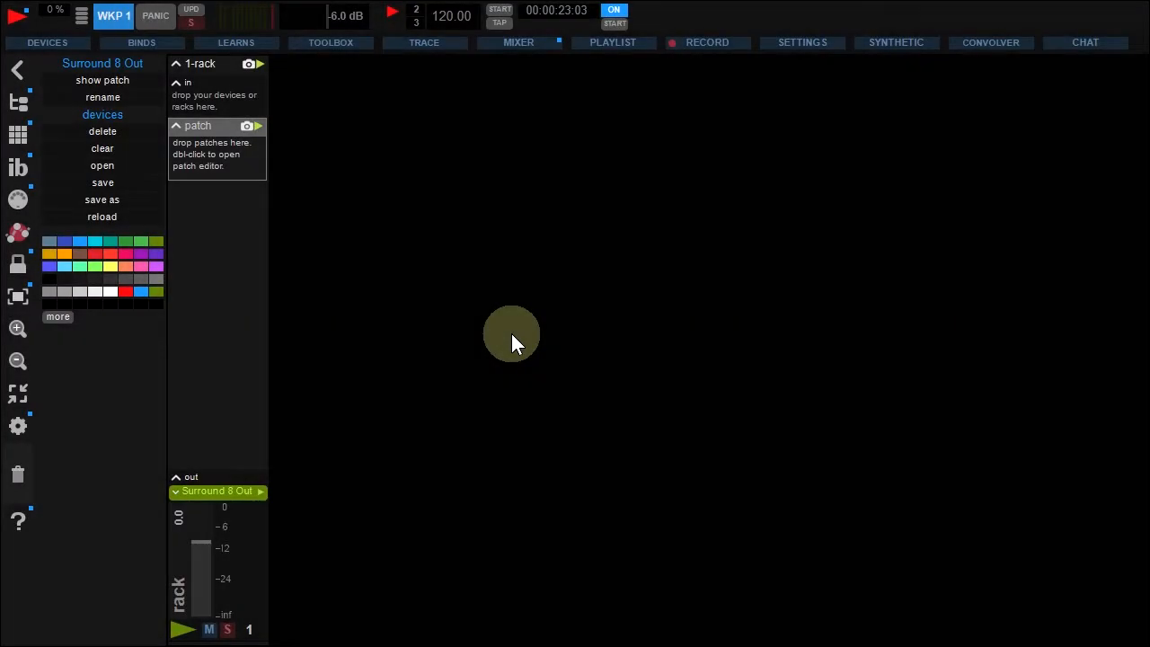
Load Bouteille 1.wav from Usine Sounds > Various > Bottle into the rack as a Normal Sampler player
{"action": "left_click", "coordinate": [18, 97]}
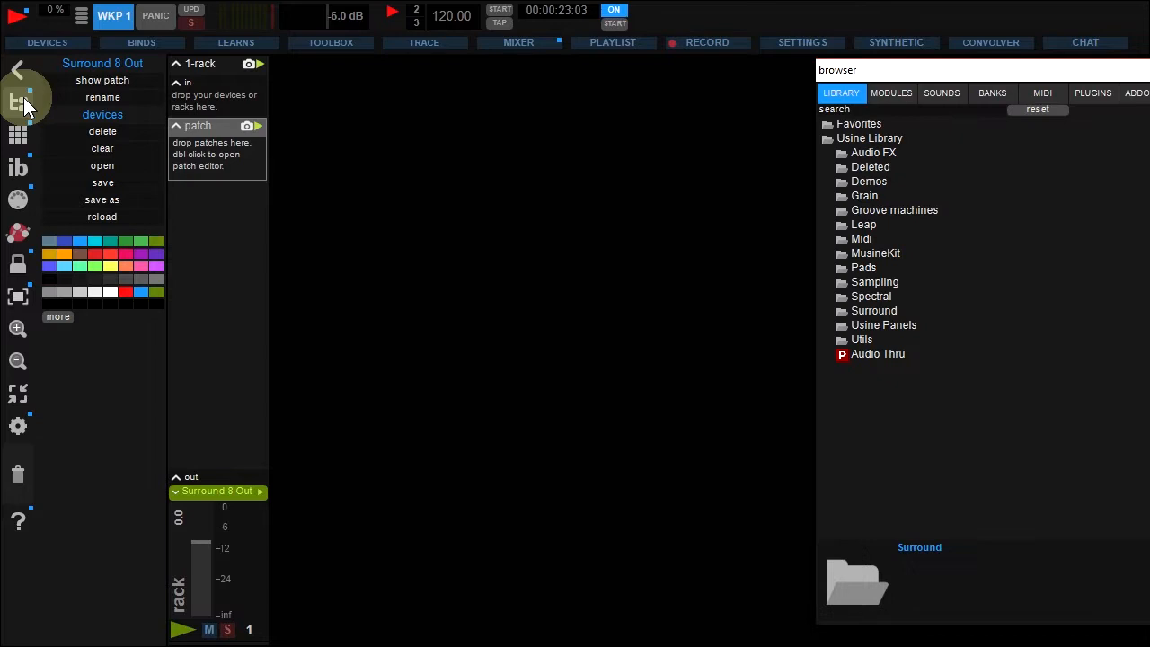
{"action": "left_click", "coordinate": [941, 92]}
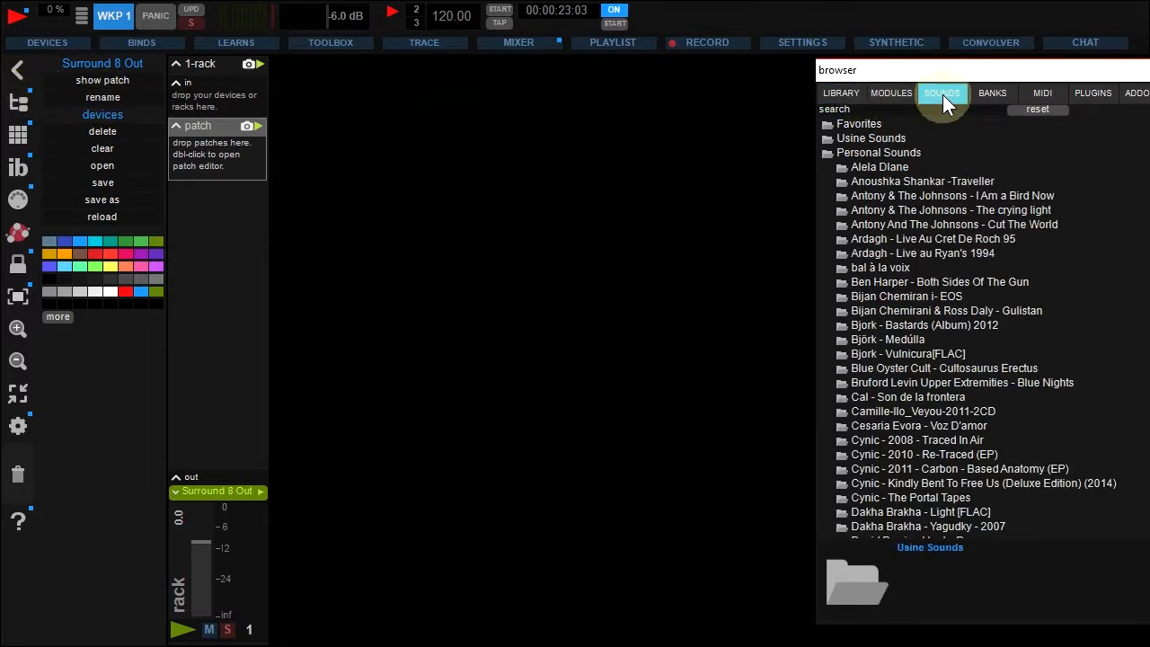
{"action": "left_click", "coordinate": [870, 138]}
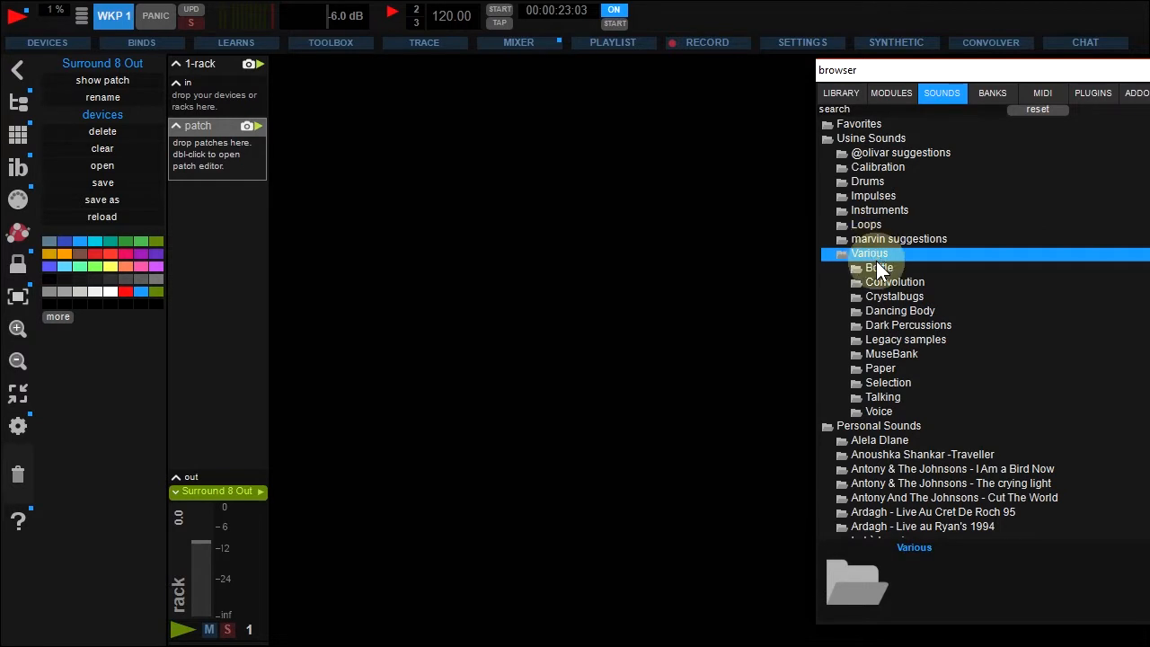
{"action": "left_click", "coordinate": [880, 267]}
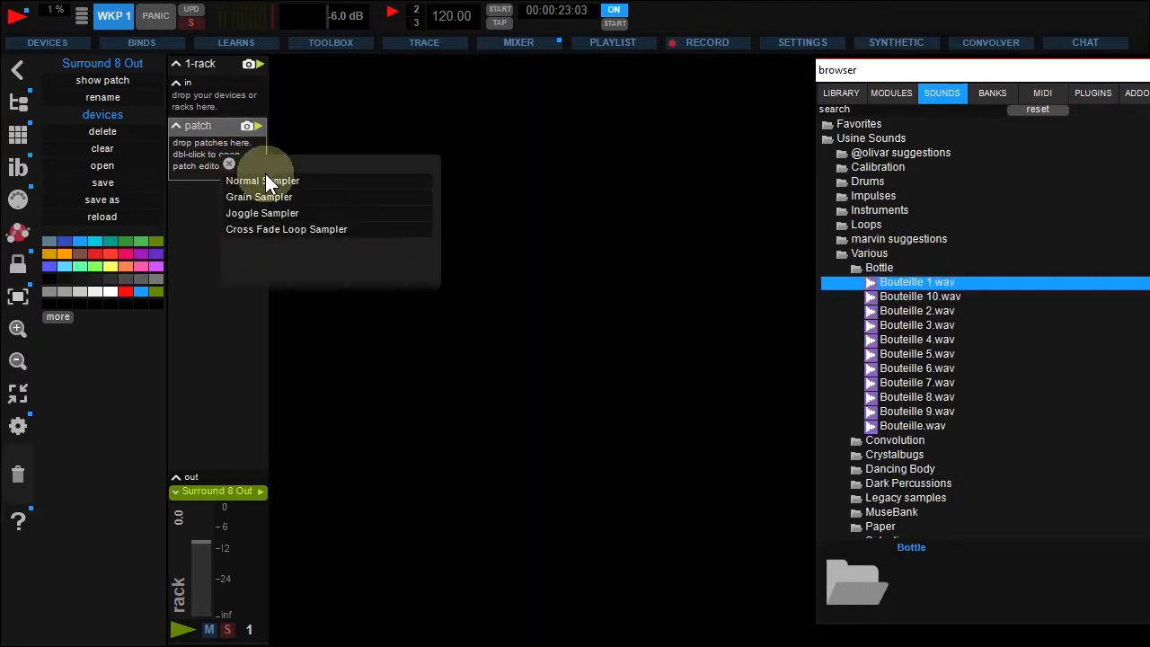
{"action": "left_click", "coordinate": [262, 181]}
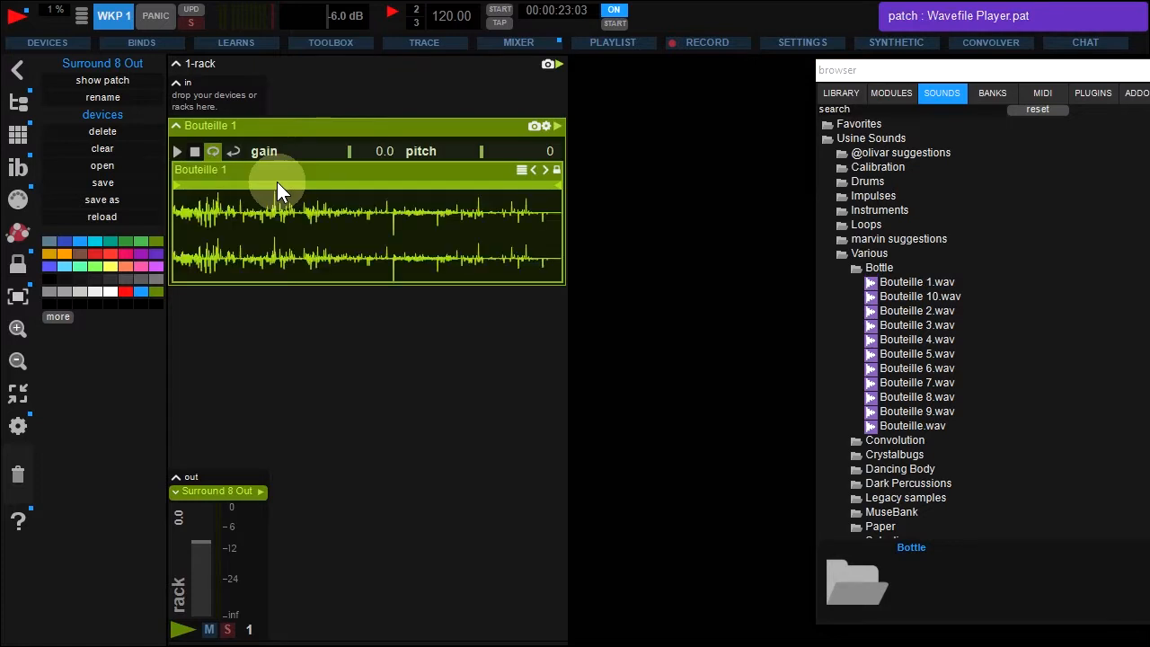
Add the SURR PAN Simple panner from the Surround library after the player and start playback
{"action": "left_click", "coordinate": [841, 92]}
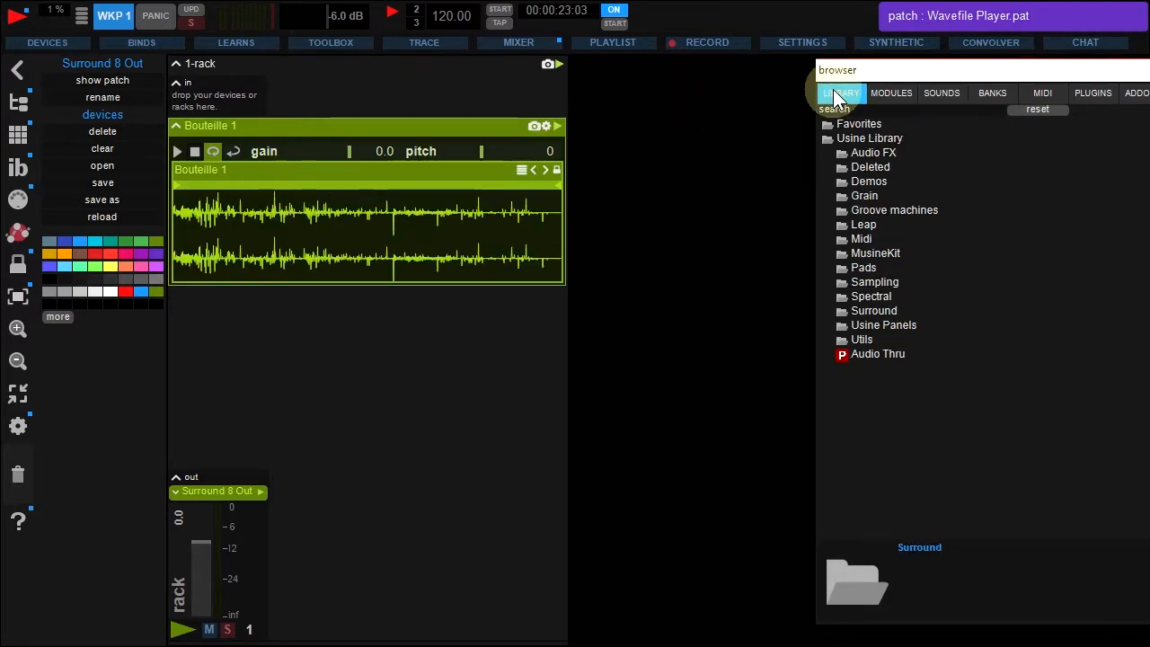
{"action": "left_click", "coordinate": [874, 310]}
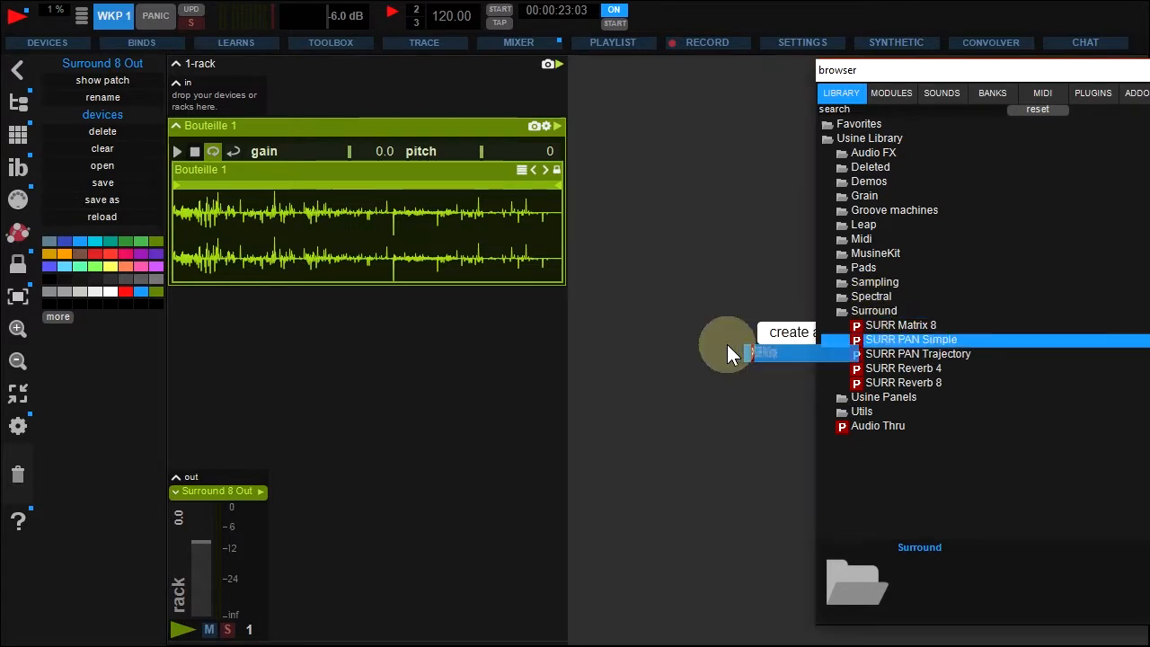
{"action": "double_click", "coordinate": [910, 339]}
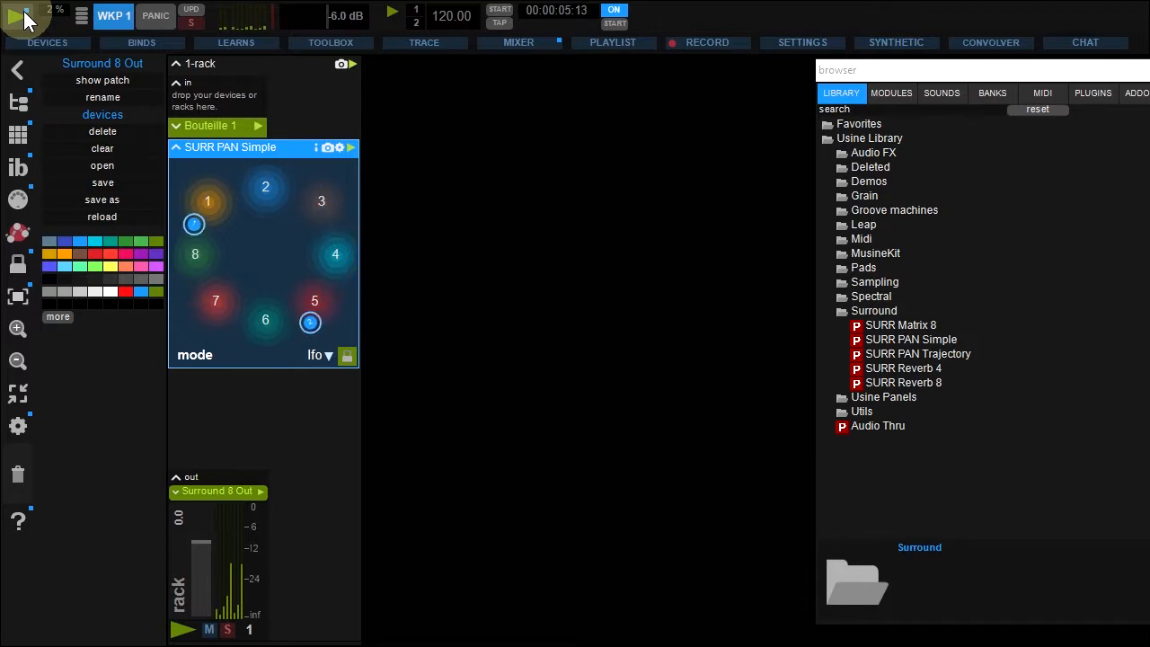
{"action": "left_click", "coordinate": [141, 43]}
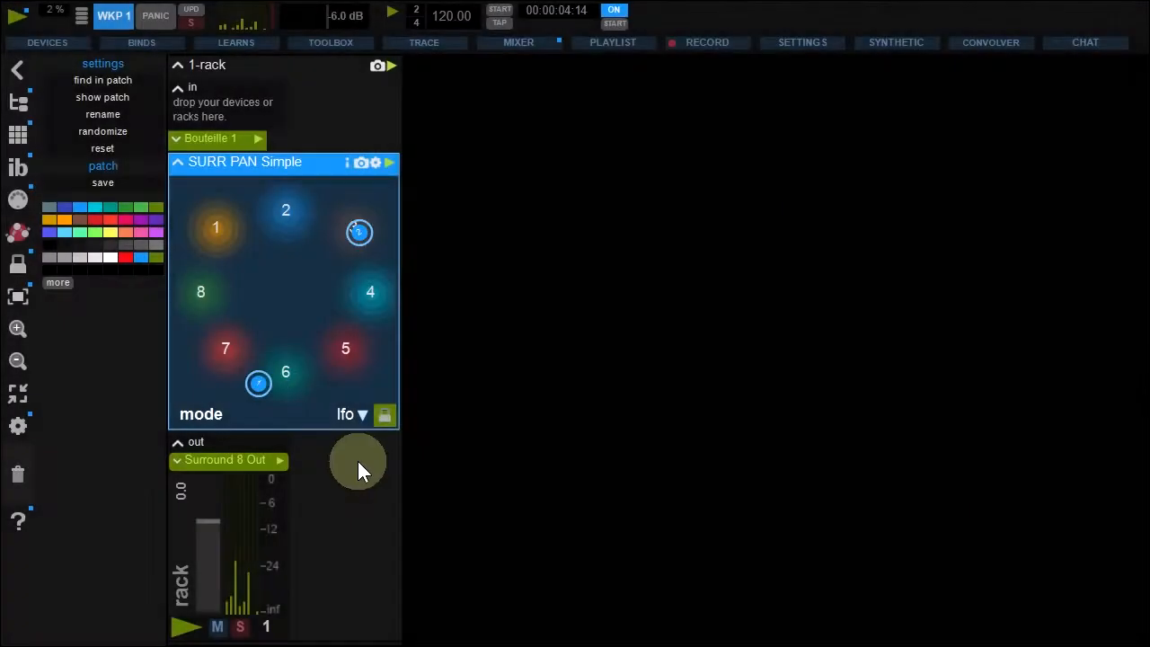
Widen the panner area to 0.297, move the source toward speaker 3, and set mode to random
{"action": "left_click", "coordinate": [375, 163]}
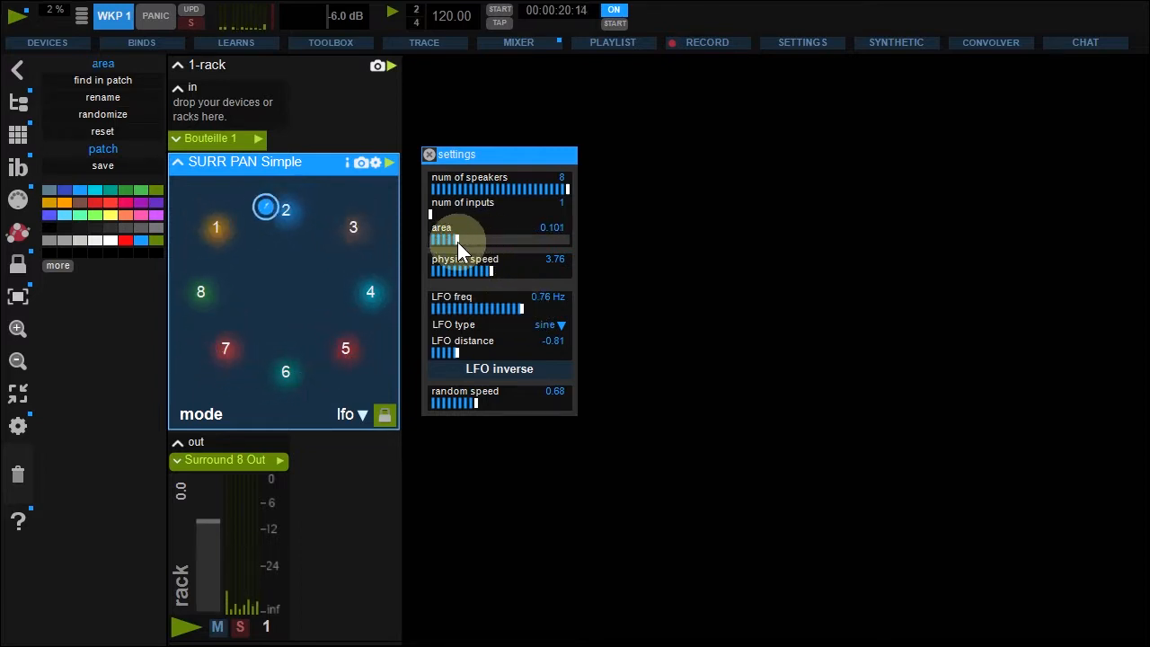
{"action": "left_click_drag", "start_coordinate": [458, 240], "coordinate": [525, 239]}
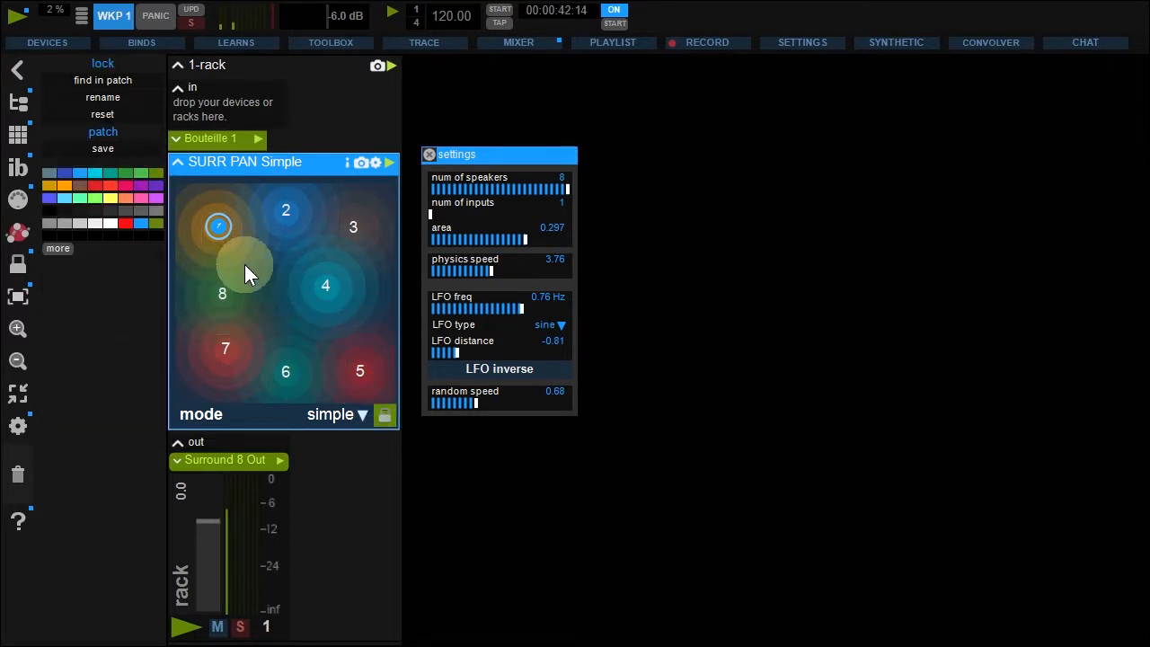
{"action": "left_click_drag", "start_coordinate": [217, 226], "coordinate": [252, 261]}
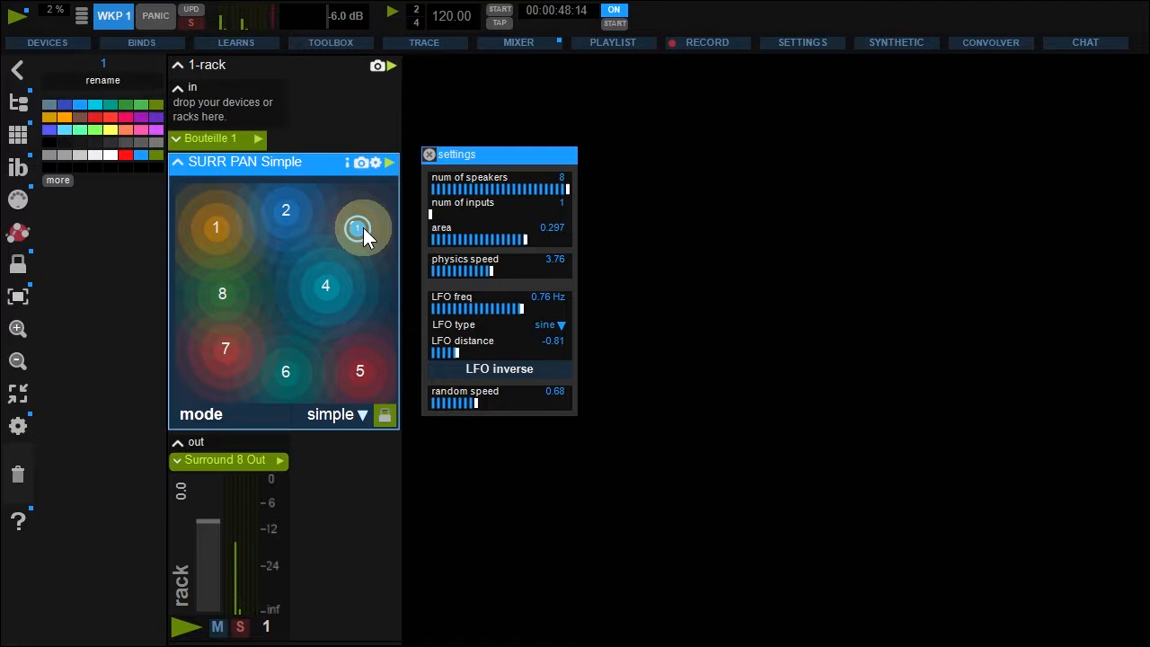
{"action": "left_click", "coordinate": [337, 414]}
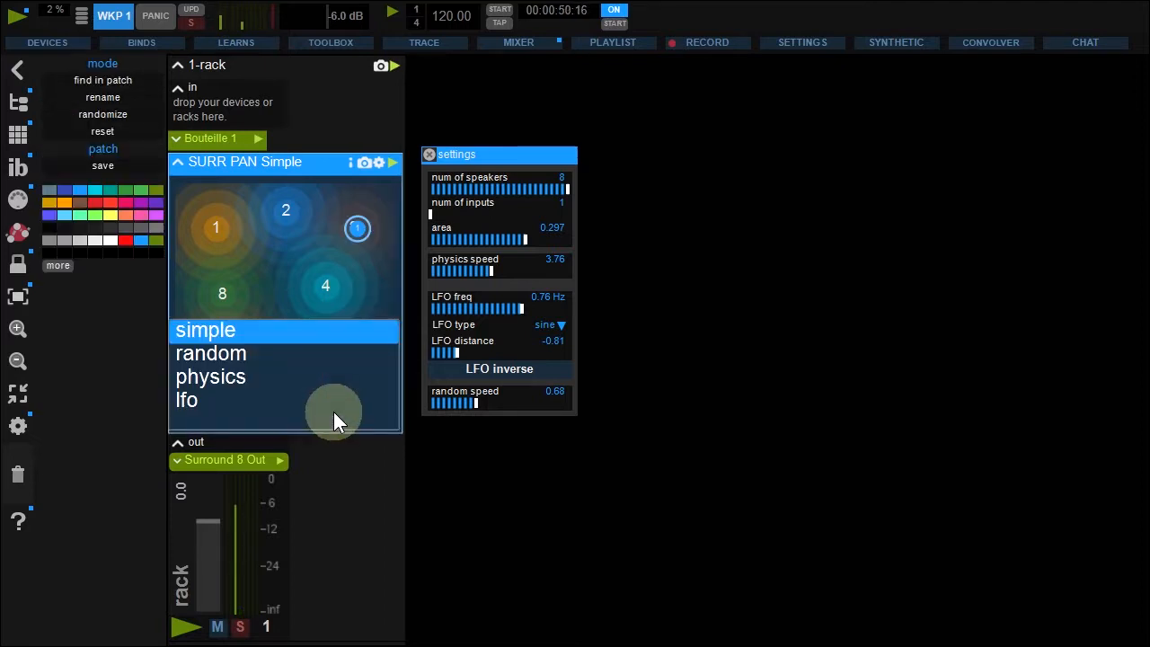
{"action": "left_click", "coordinate": [210, 353]}
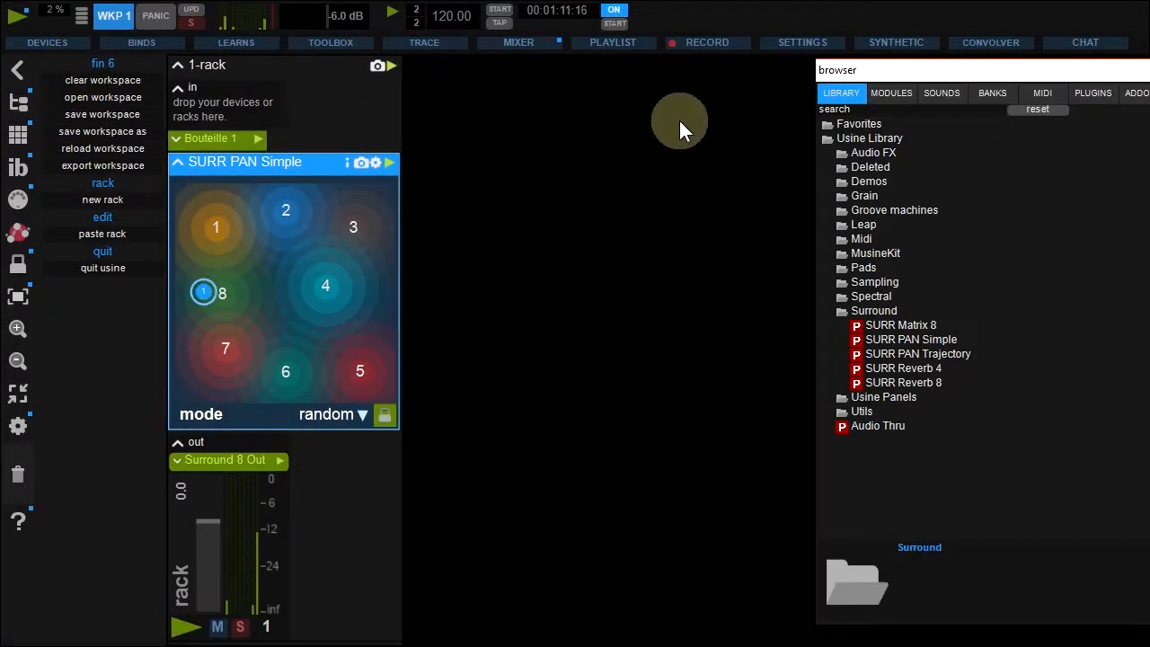
Create rack 2 with a Dancing Body player followed by a SURR PAN Trajectory panner
{"action": "left_click", "coordinate": [941, 92]}
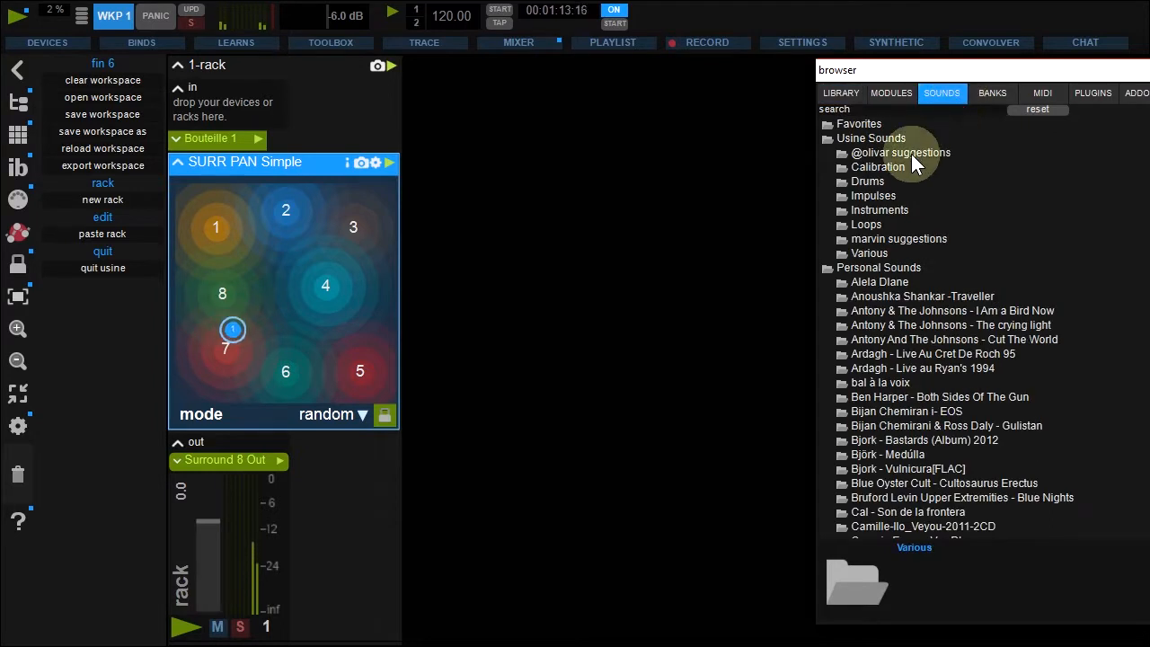
{"action": "left_click", "coordinate": [869, 253]}
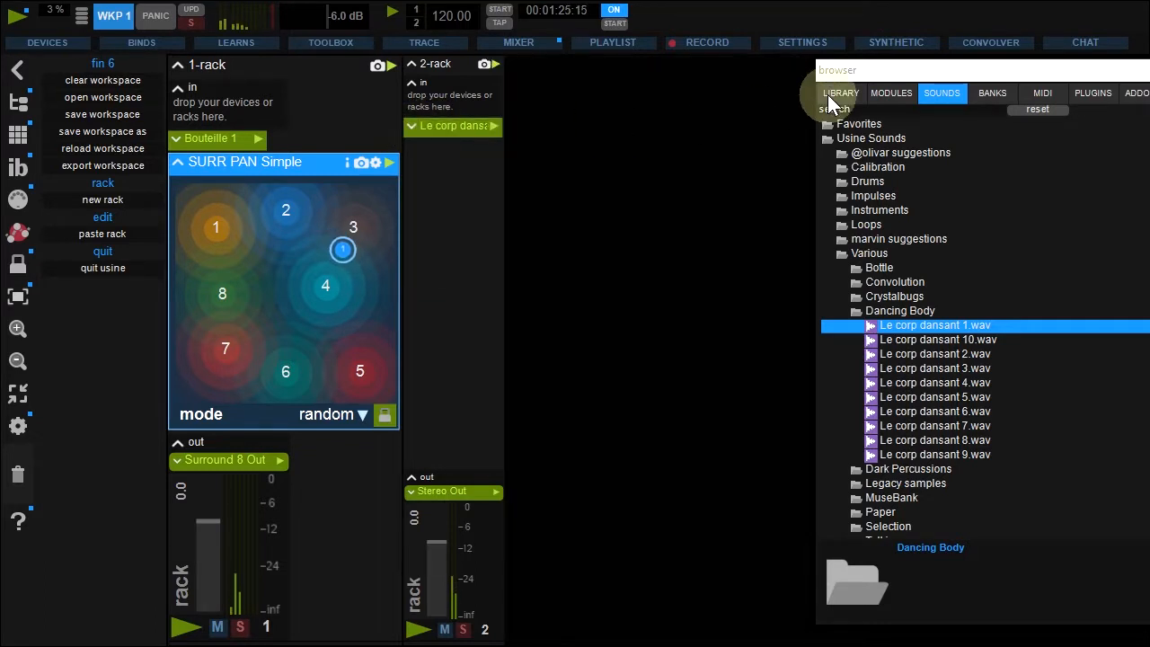
{"action": "left_click", "coordinate": [841, 92]}
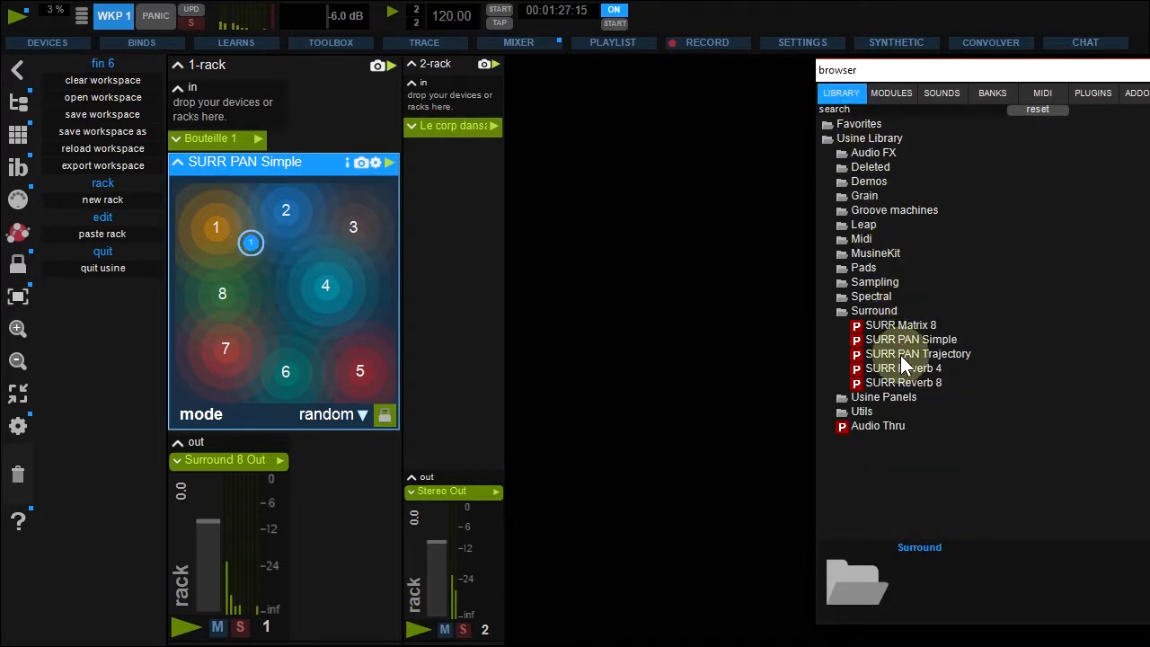
{"action": "double_click", "coordinate": [917, 353]}
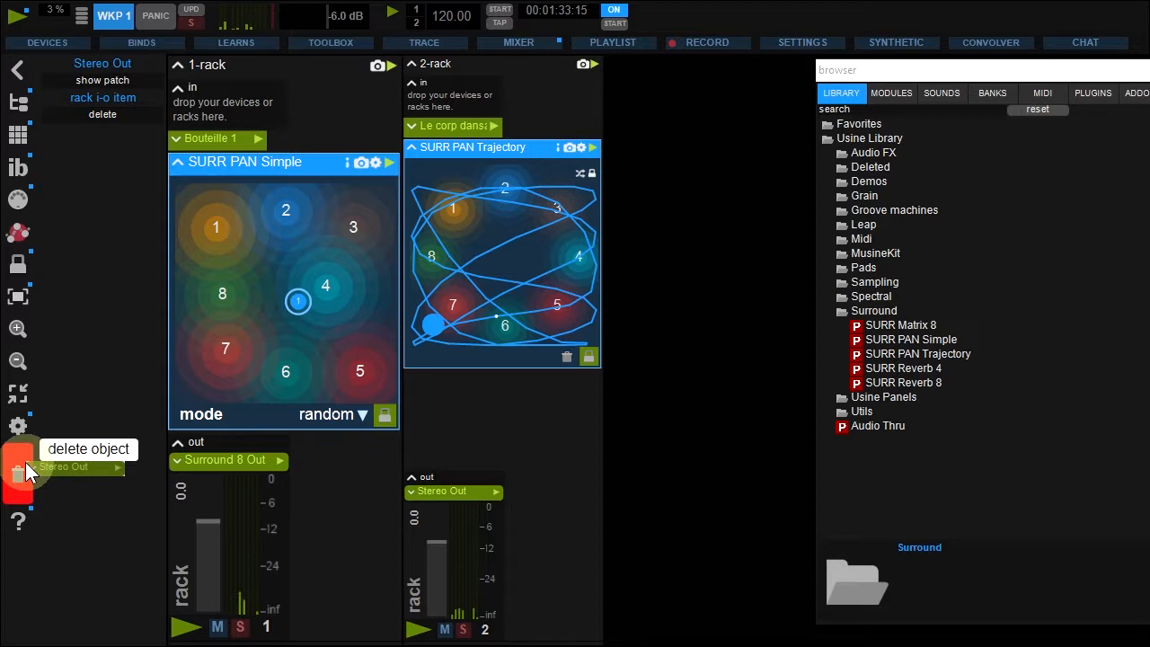
Remove the Stereo Out from rack 2 so it can be routed to Surround 8 Out
{"action": "left_click", "coordinate": [47, 42]}
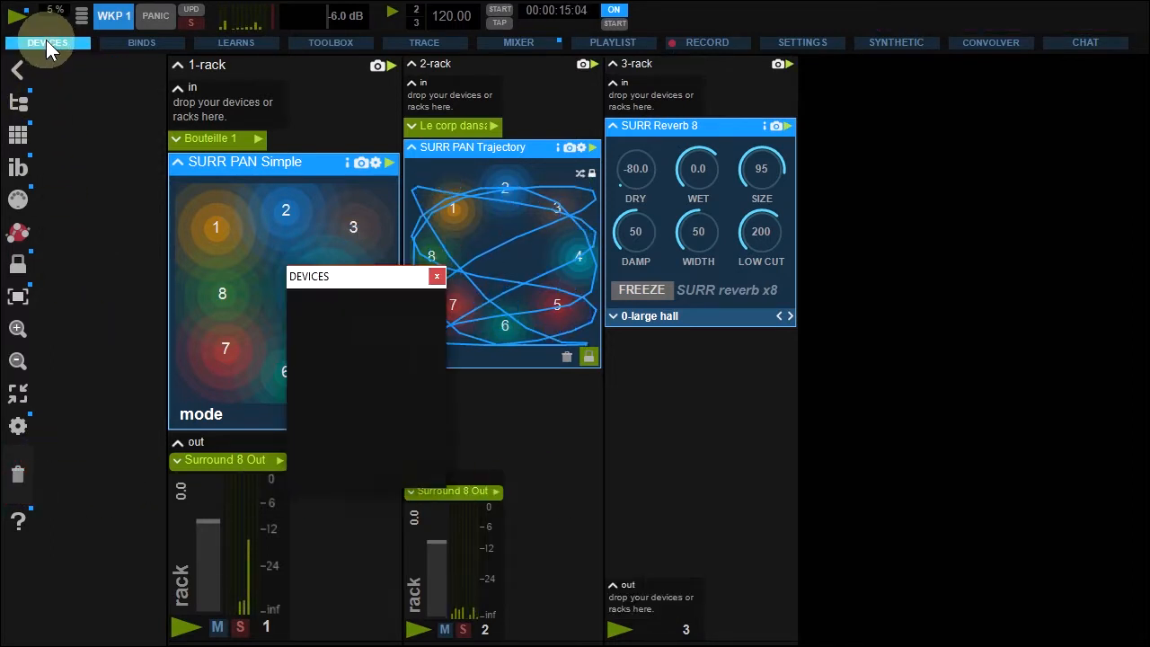
Assign Surround 8 Out to the SURR Reverb 8 rack's output from the Devices window
{"action": "left_click", "coordinate": [47, 42]}
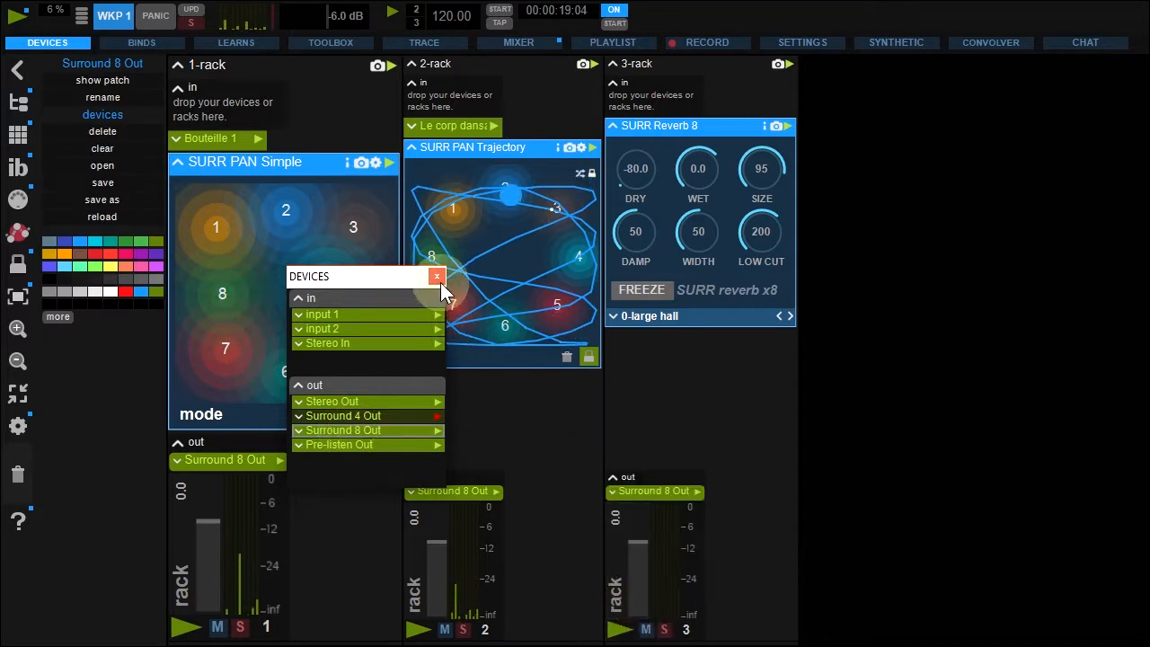
{"action": "left_click", "coordinate": [436, 276]}
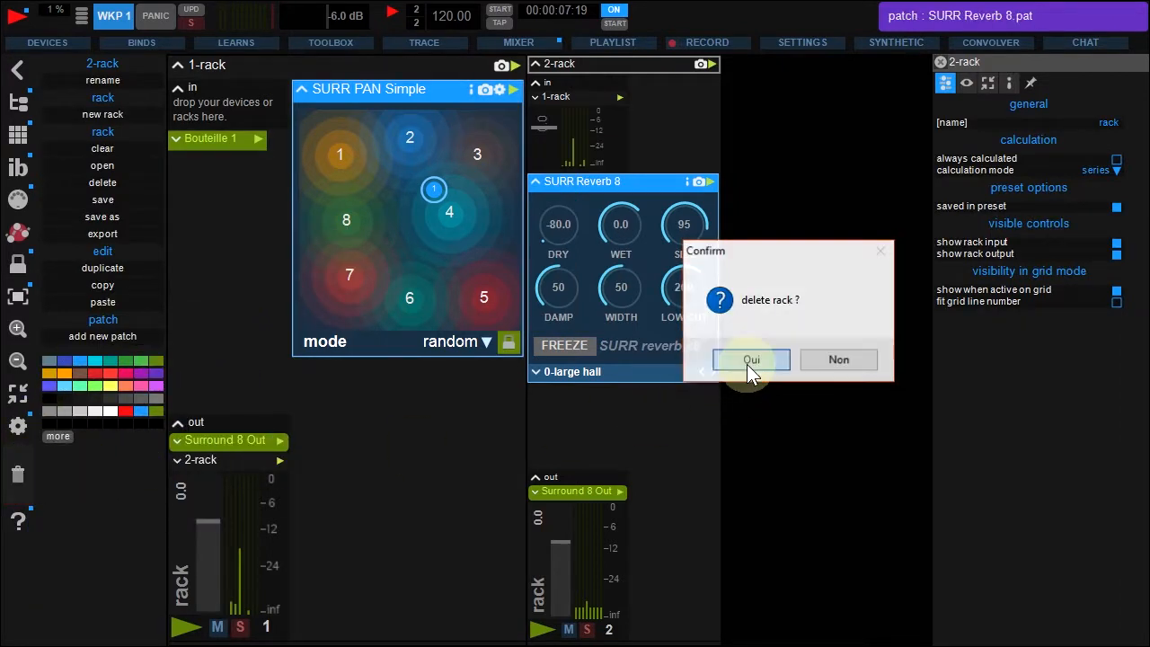
Confirm the rack deletion and give the emptied rack 2 the Surround 8 Out device
{"action": "left_click", "coordinate": [751, 360]}
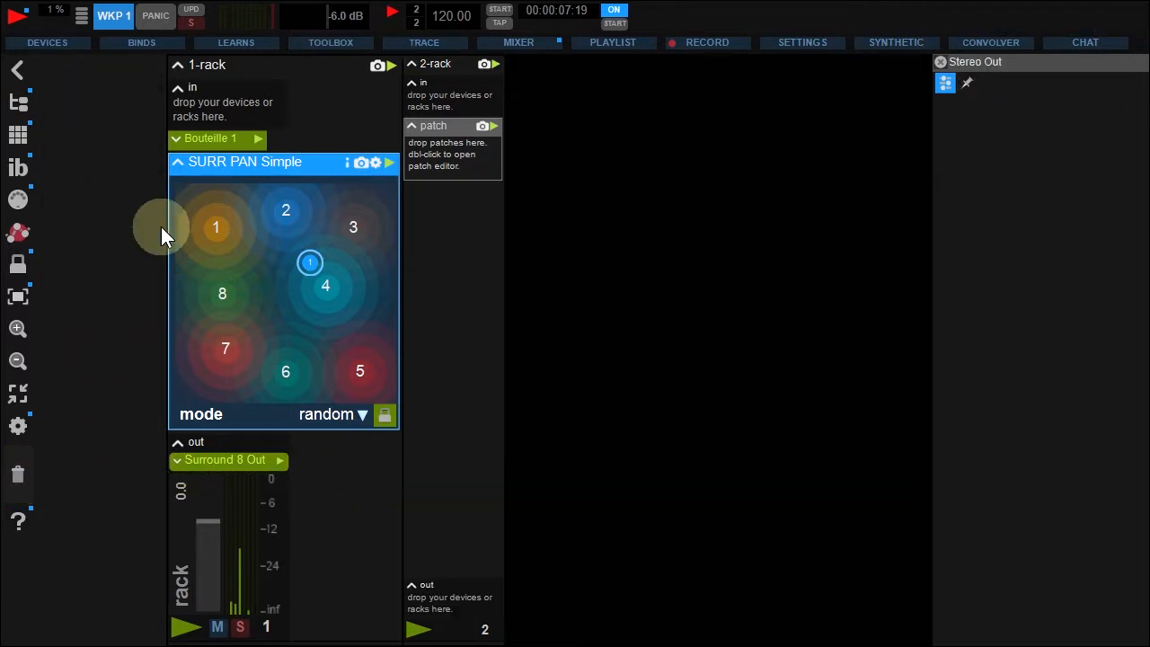
{"action": "left_click", "coordinate": [47, 42]}
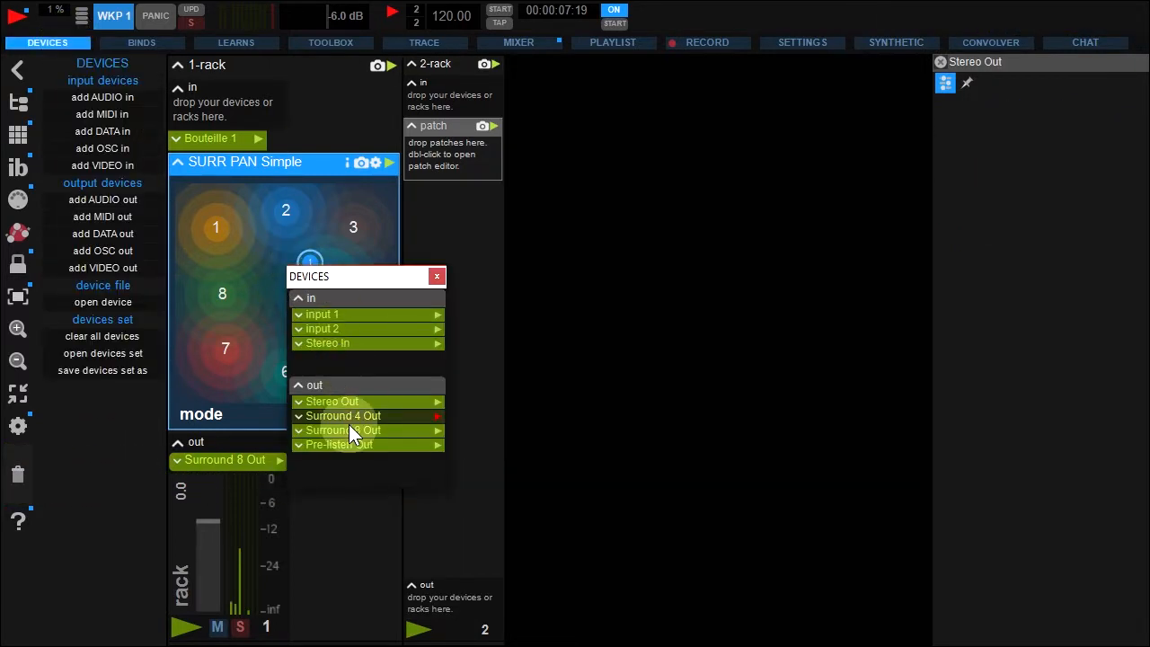
{"action": "left_click", "coordinate": [343, 430]}
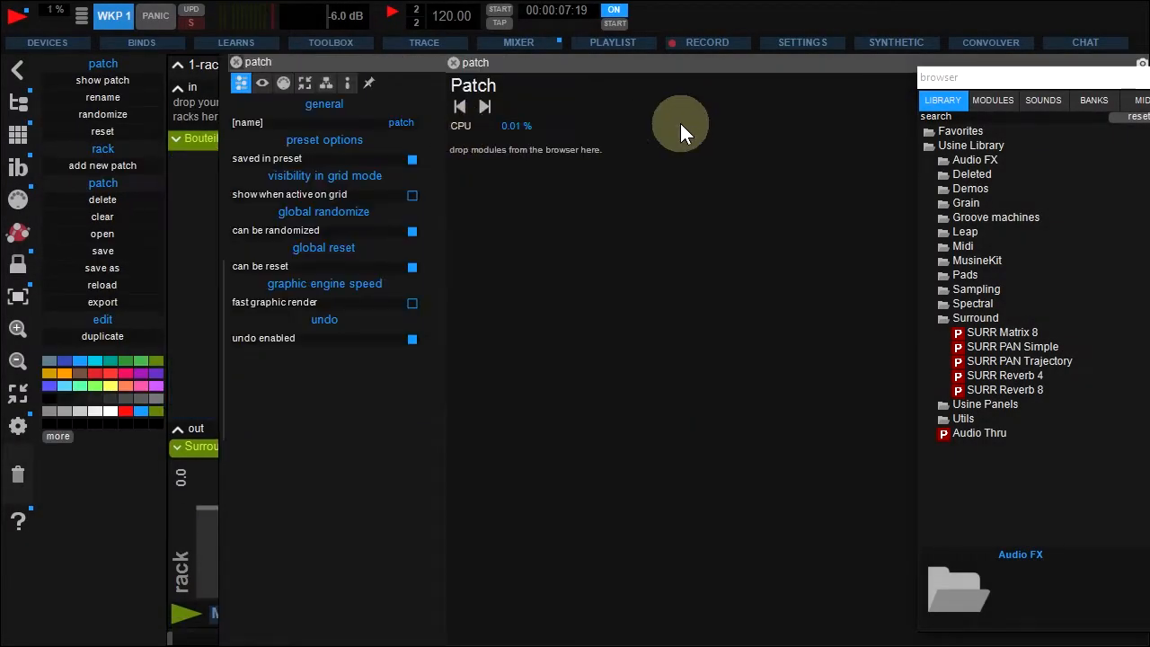
Add an 8-channel Audio Filter Simple module from Modules > Audio to the empty patch
{"action": "left_click", "coordinate": [993, 100]}
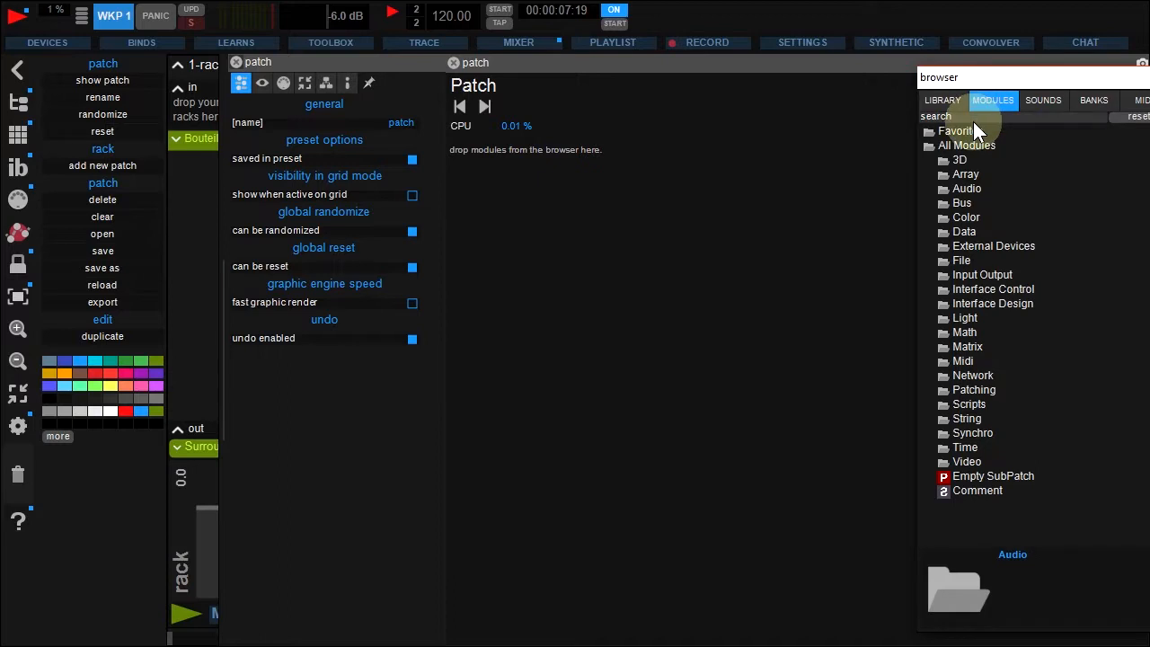
{"action": "left_click", "coordinate": [967, 189]}
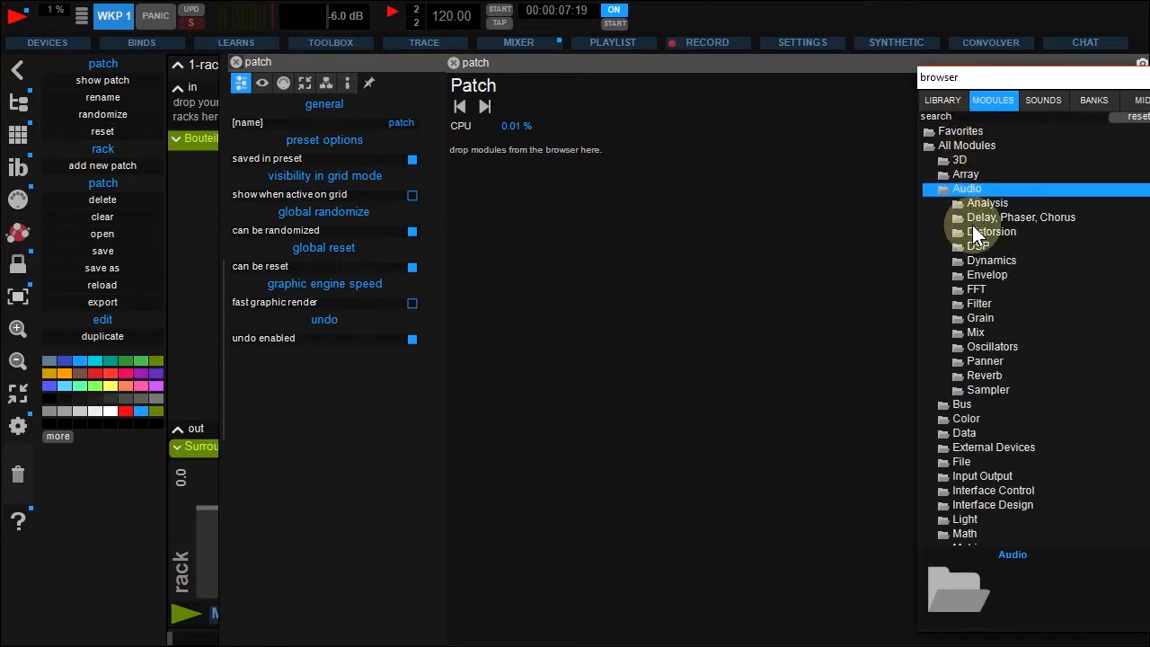
{"action": "left_click", "coordinate": [979, 303]}
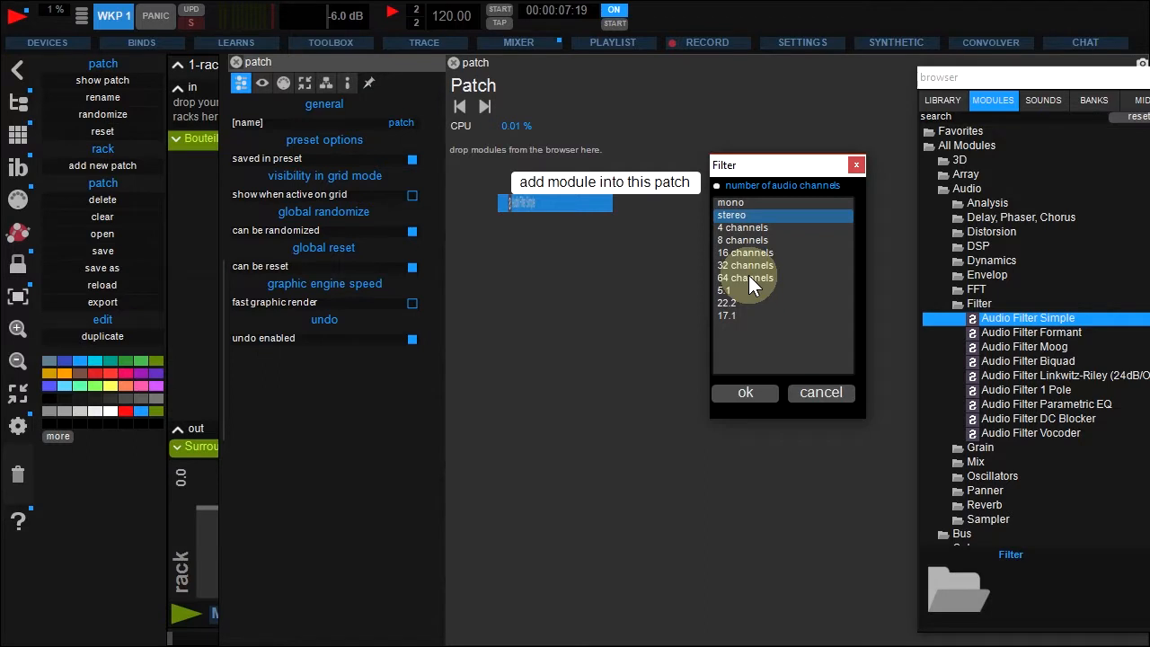
{"action": "left_click", "coordinate": [751, 240]}
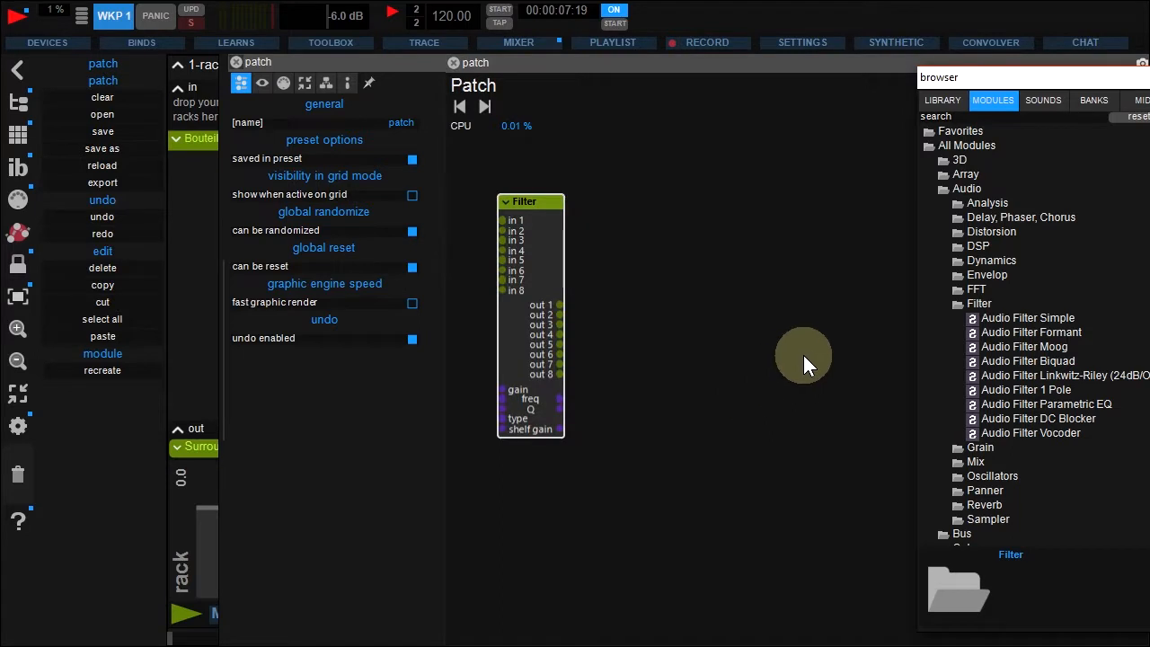
Add an 8-channel Audio Delay and attach audio outputs to all its channels
{"action": "left_click", "coordinate": [1022, 216]}
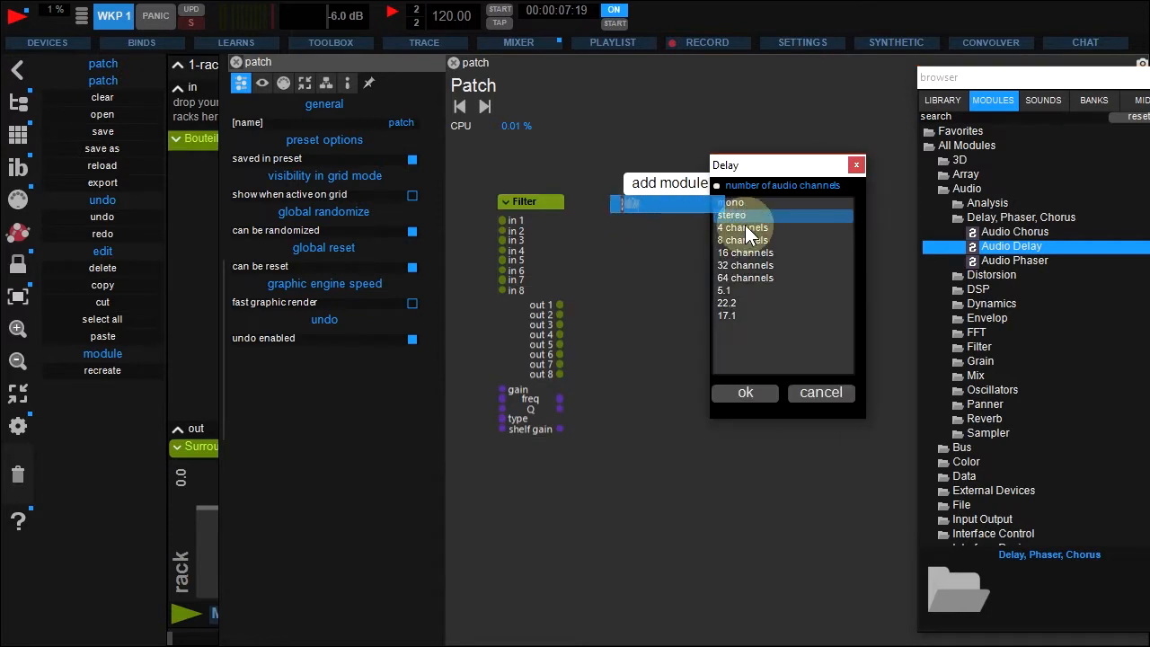
{"action": "left_click", "coordinate": [744, 393]}
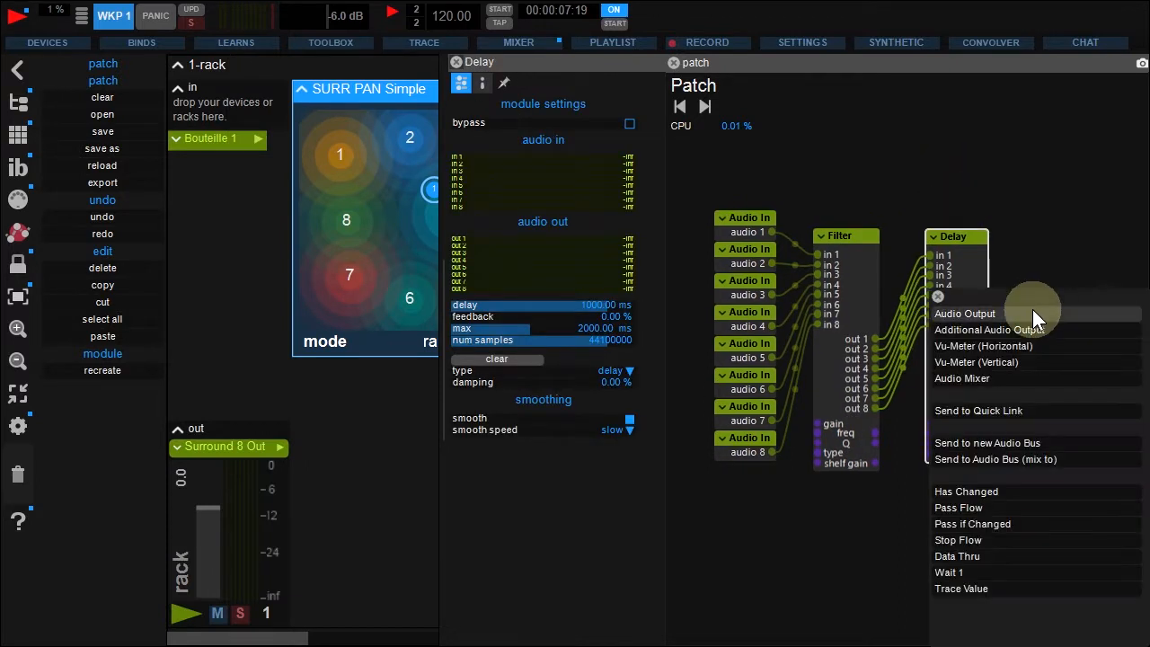
{"action": "left_click", "coordinate": [989, 328]}
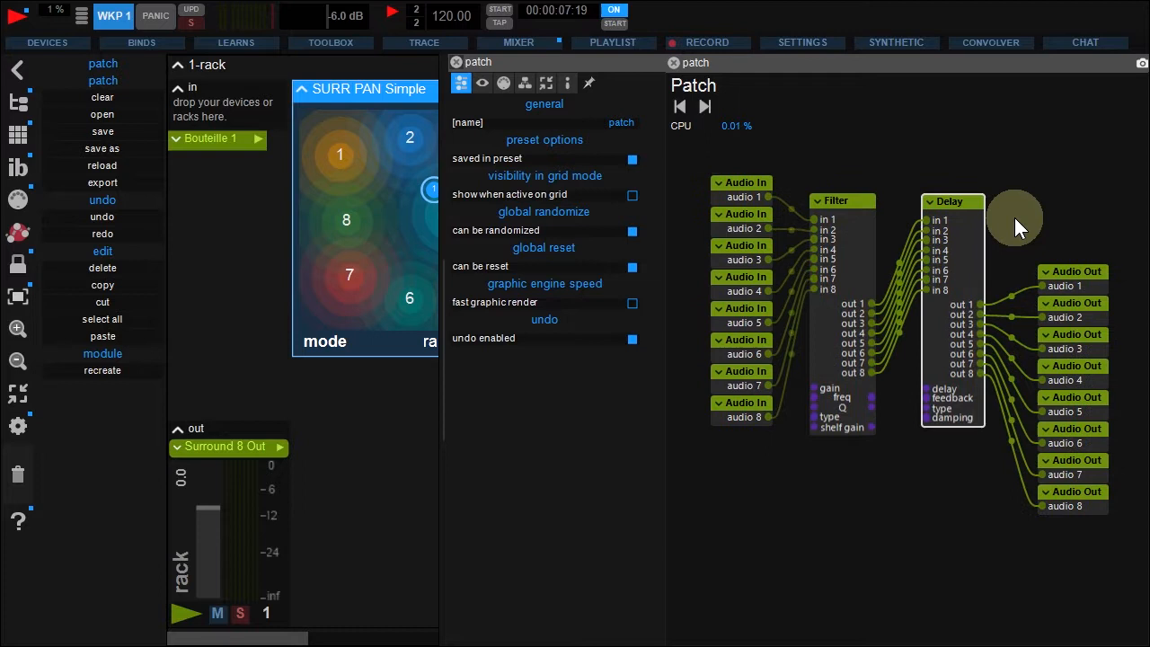
{"action": "mouse_move", "coordinate": [934, 395]}
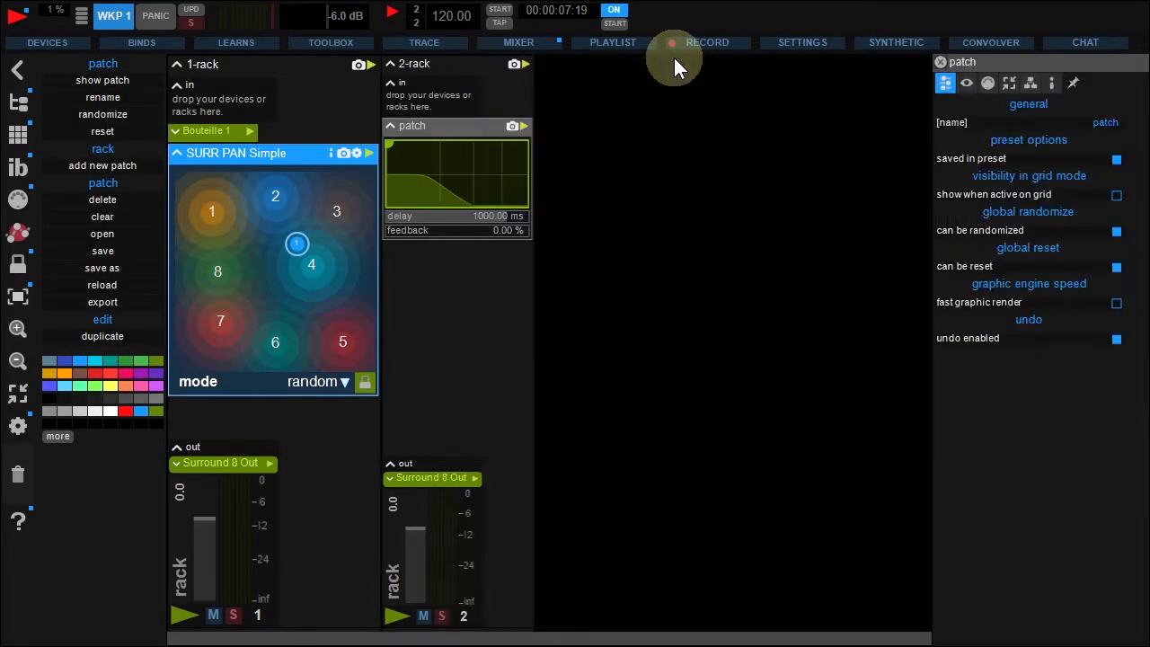
Route rack 1's panner output into rack 2 and reshape the filter response, delay about 402 ms, feedback 71%
{"action": "left_click", "coordinate": [203, 64]}
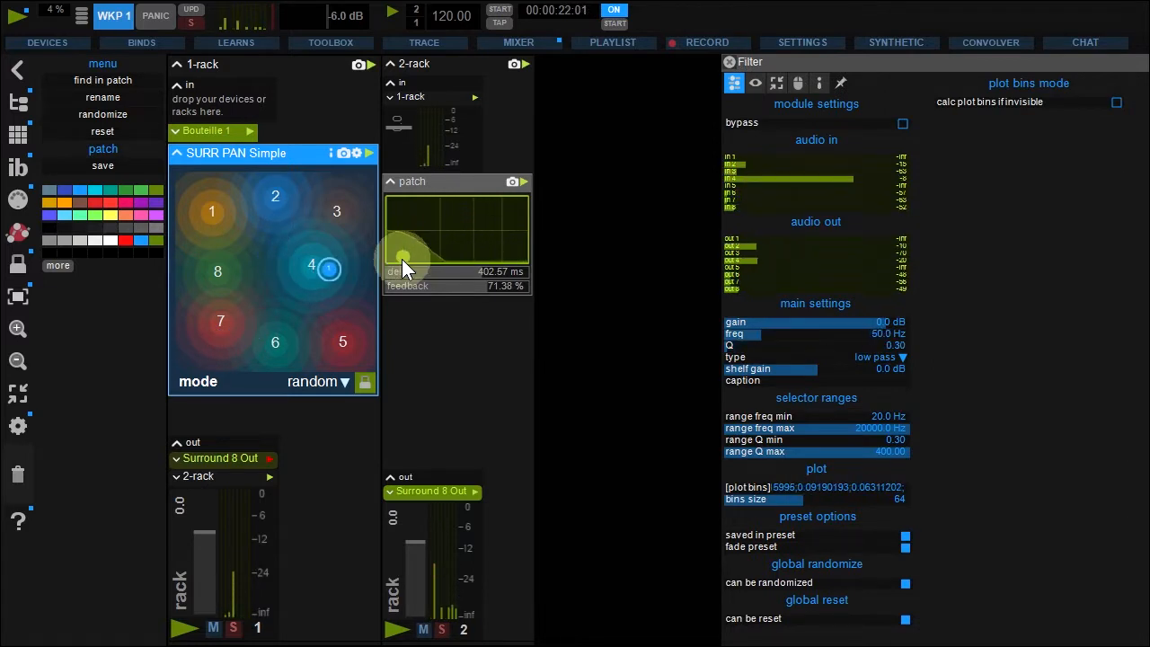
{"action": "left_click_drag", "start_coordinate": [404, 261], "coordinate": [481, 220]}
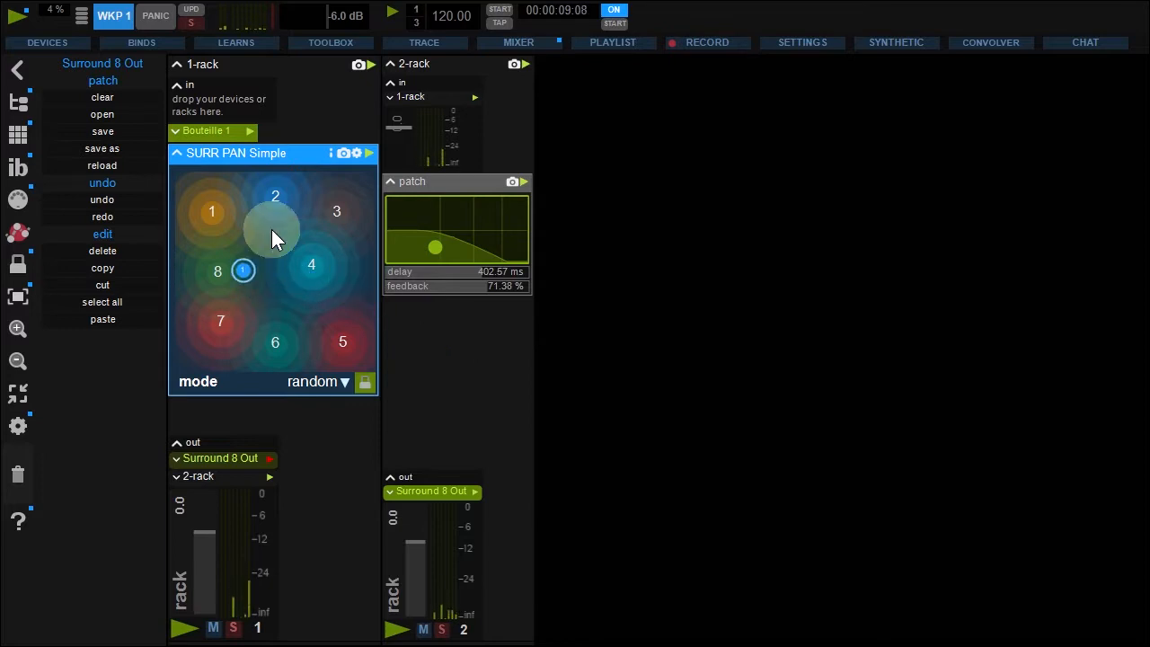
Rename the device 'Surround 8 Out with sub' and add a mono Audio Mix Volume summing audio 1–4 to Analog 5
{"action": "left_click", "coordinate": [46, 42]}
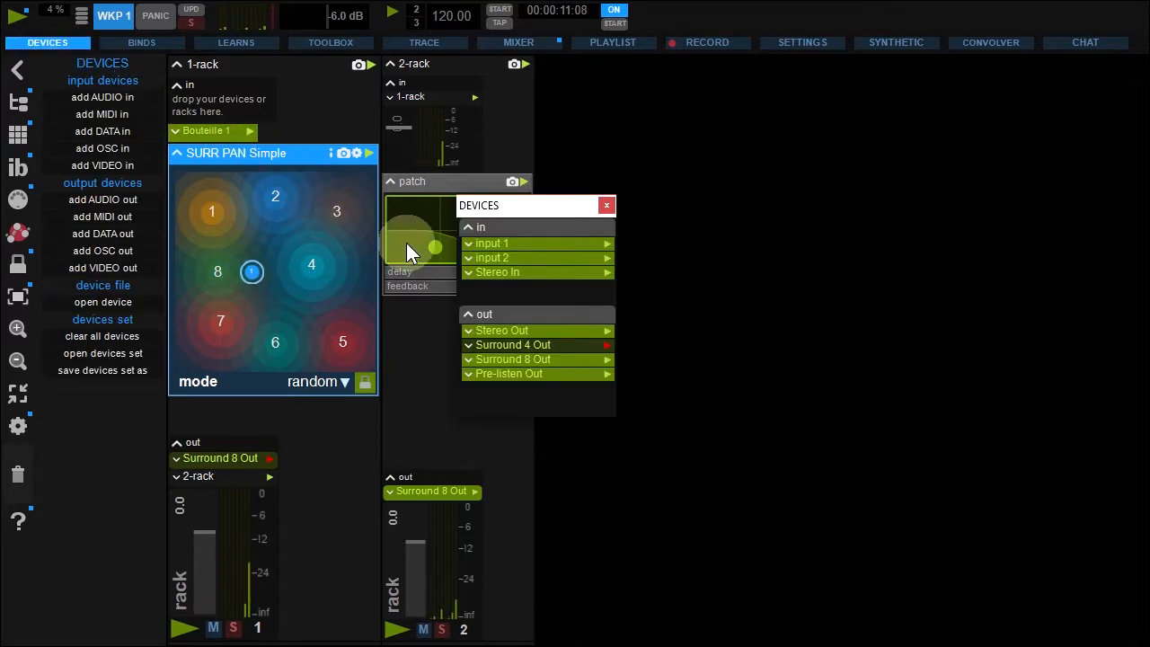
{"action": "left_click", "coordinate": [513, 359]}
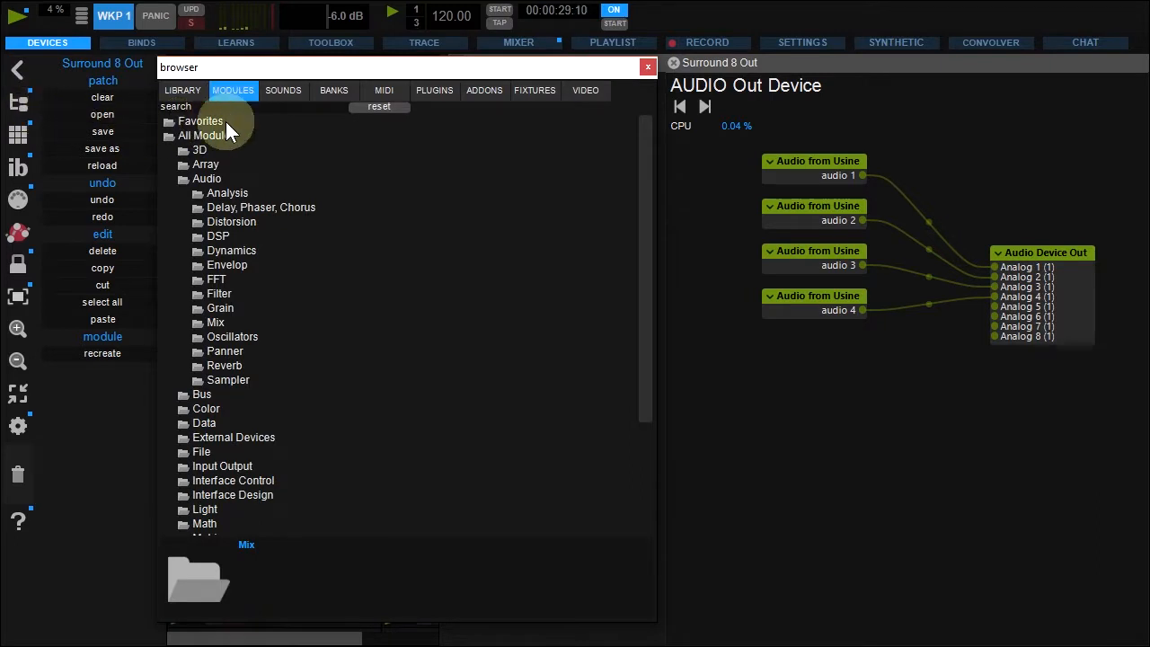
{"action": "left_click", "coordinate": [212, 322]}
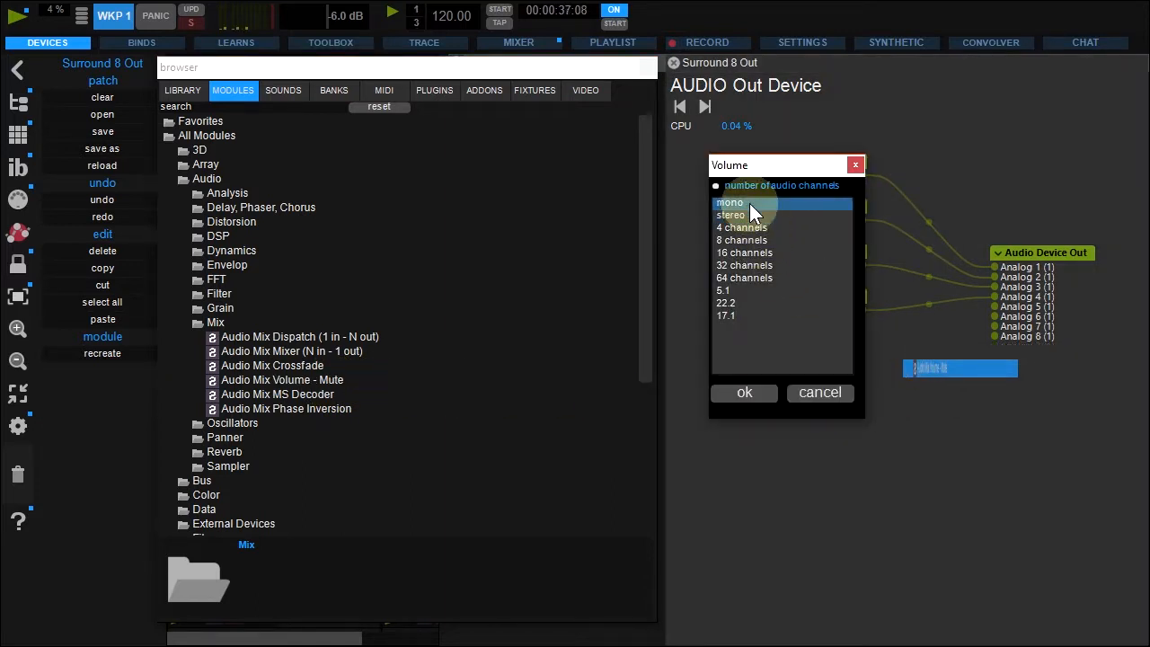
{"action": "left_click", "coordinate": [744, 392]}
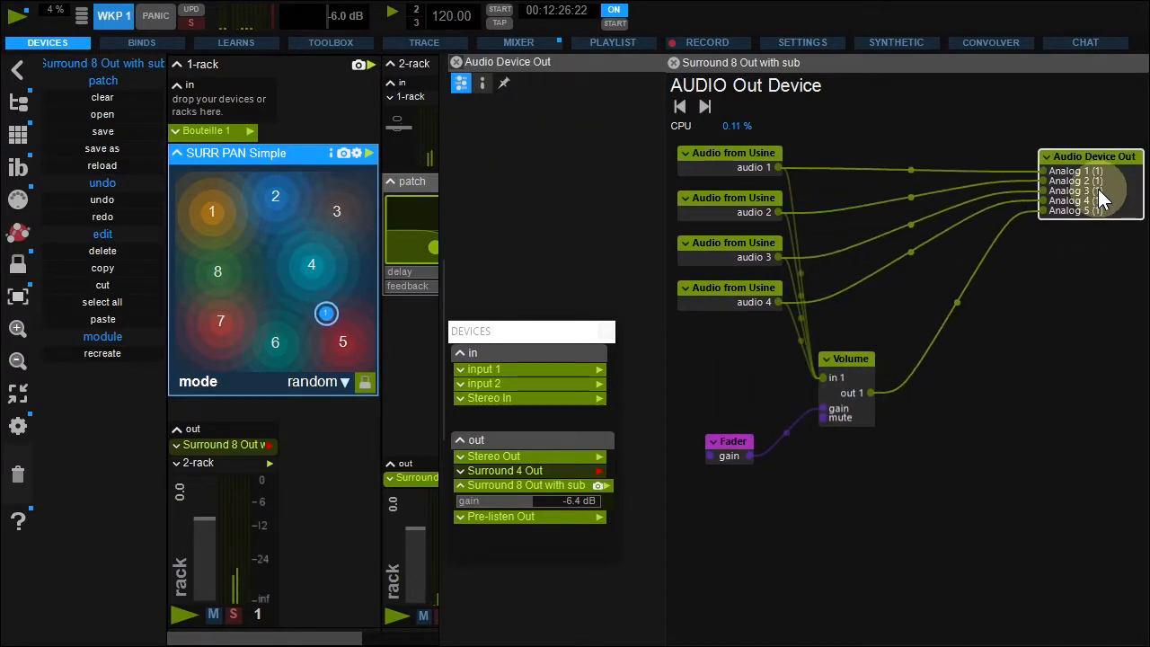
Insert a Linkwitz-Riley filter named 'highpass' on the four main channel wires
{"action": "left_click", "coordinate": [18, 105]}
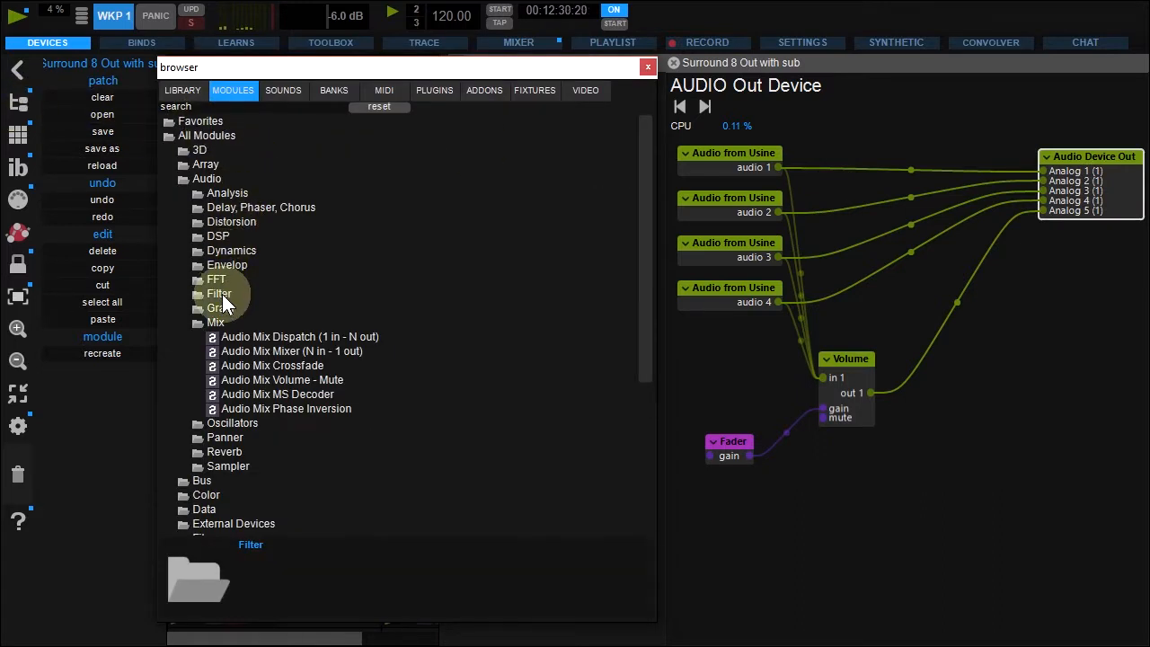
{"action": "left_click", "coordinate": [218, 292]}
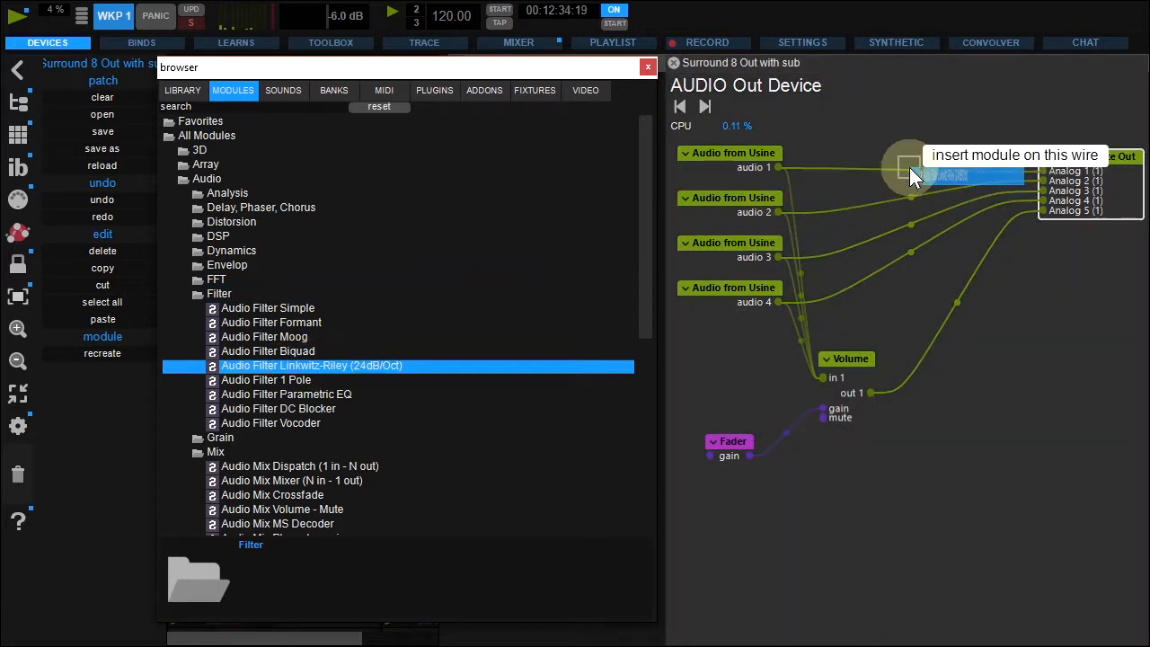
{"action": "left_click", "coordinate": [908, 169]}
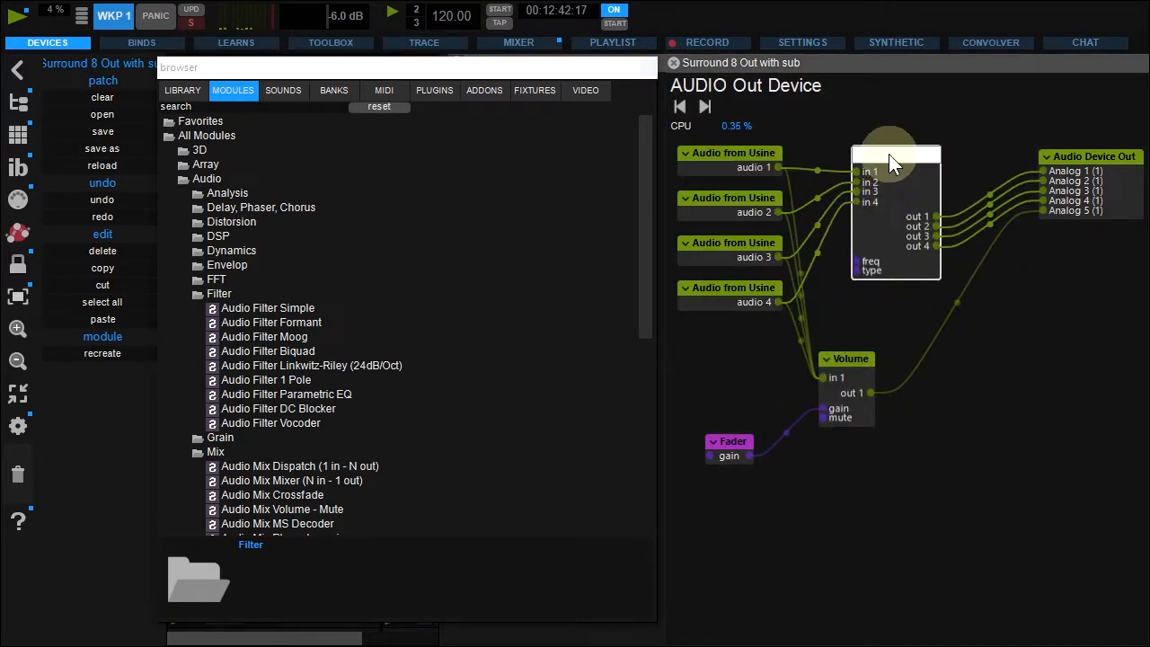
{"action": "type", "text": "highpass"}
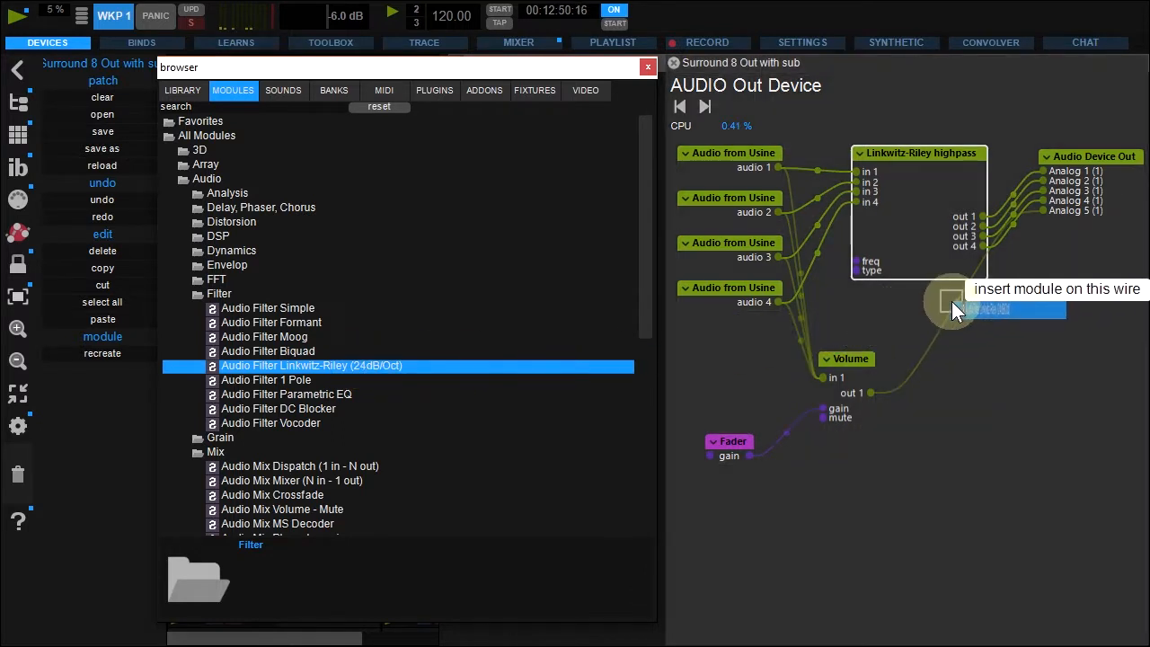
Insert a second Linkwitz-Riley filter after the Volume on the subwoofer wire and set its type
{"action": "left_click", "coordinate": [951, 303]}
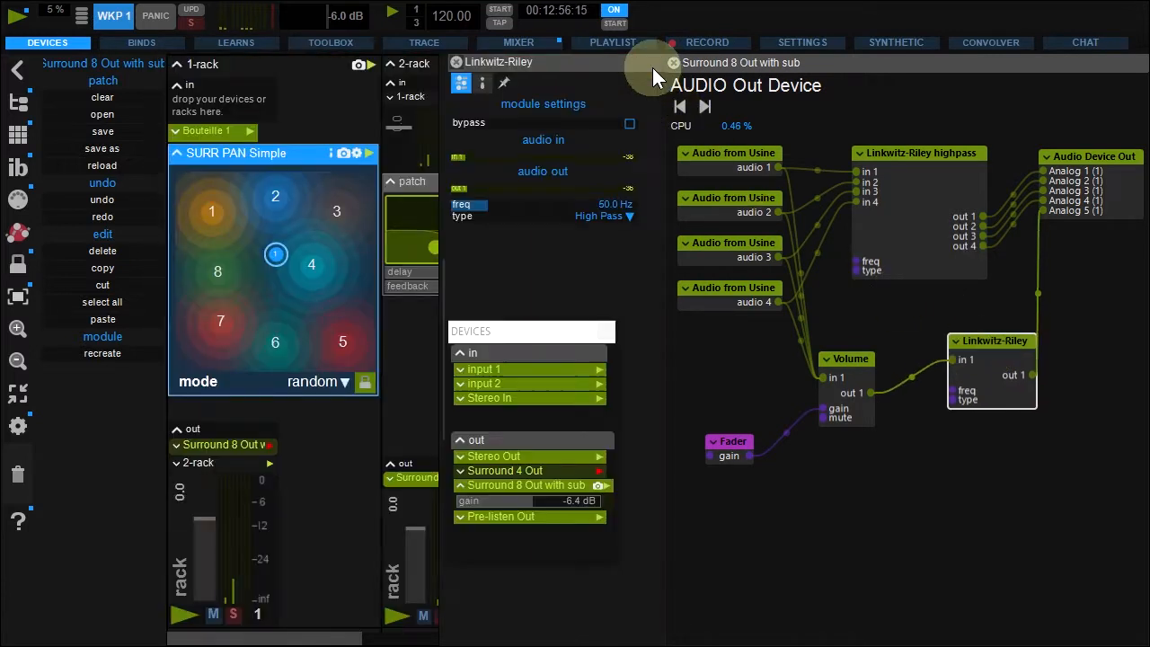
{"action": "left_click", "coordinate": [604, 215]}
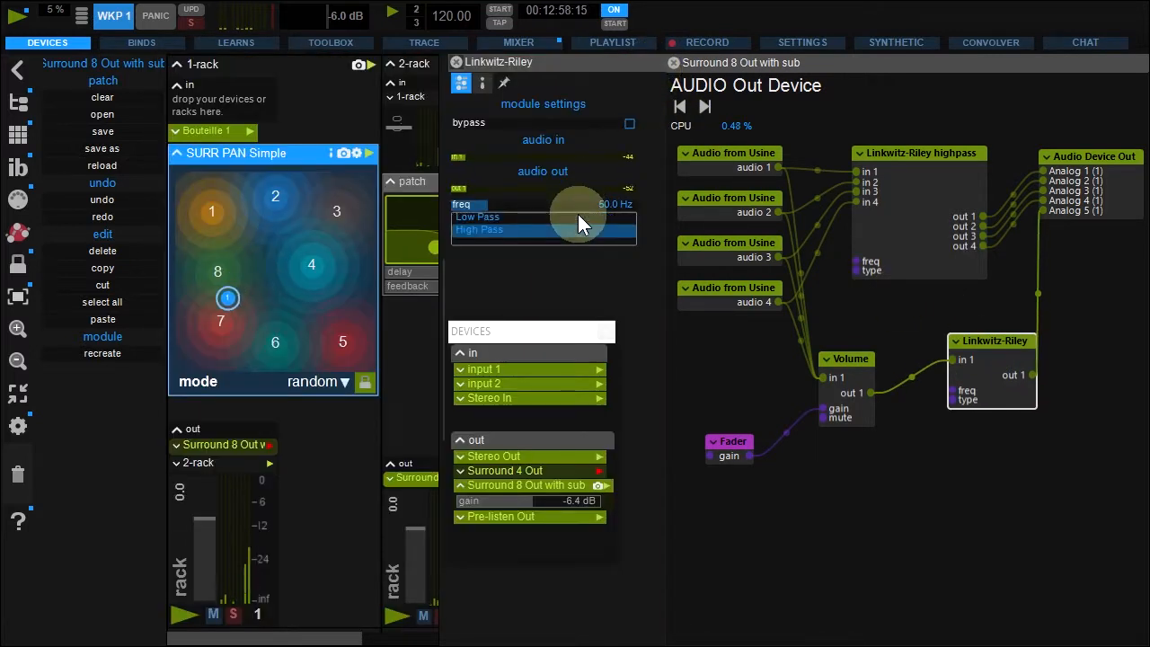